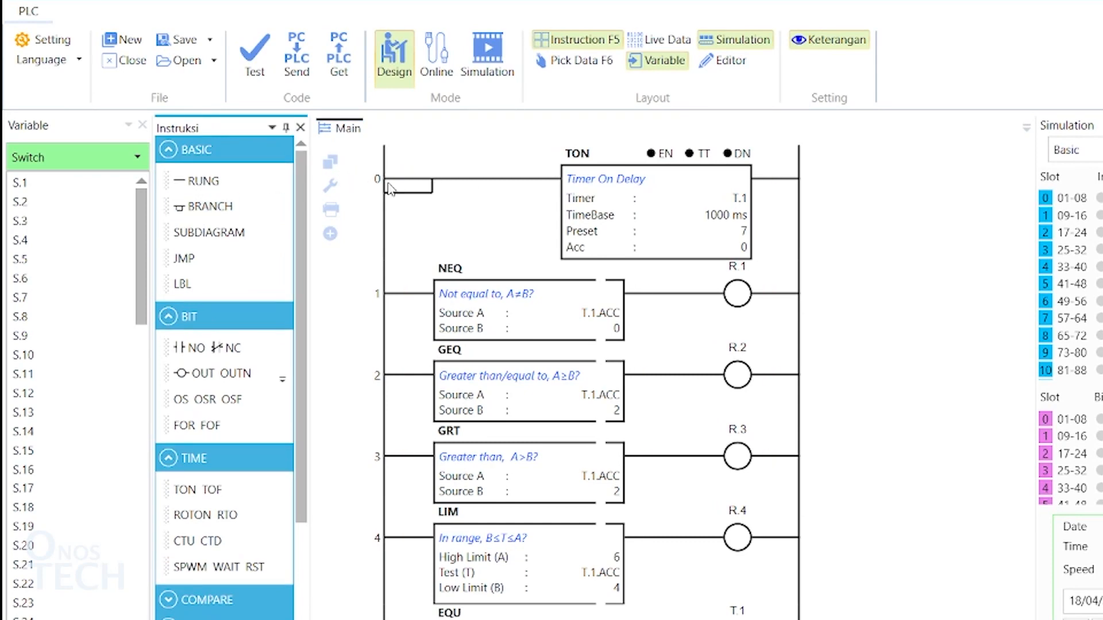
# - Branch a parallel NO contact under S.1 on rung 0 and assign binary bit B.1
pyautogui.click(190, 347)
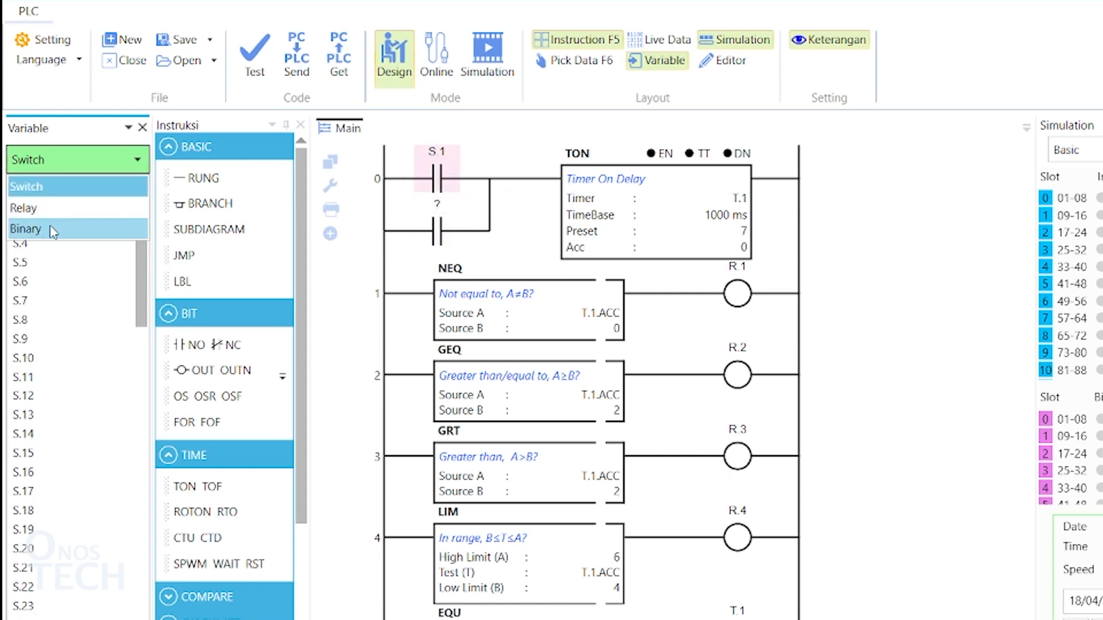
pyautogui.click(25, 229)
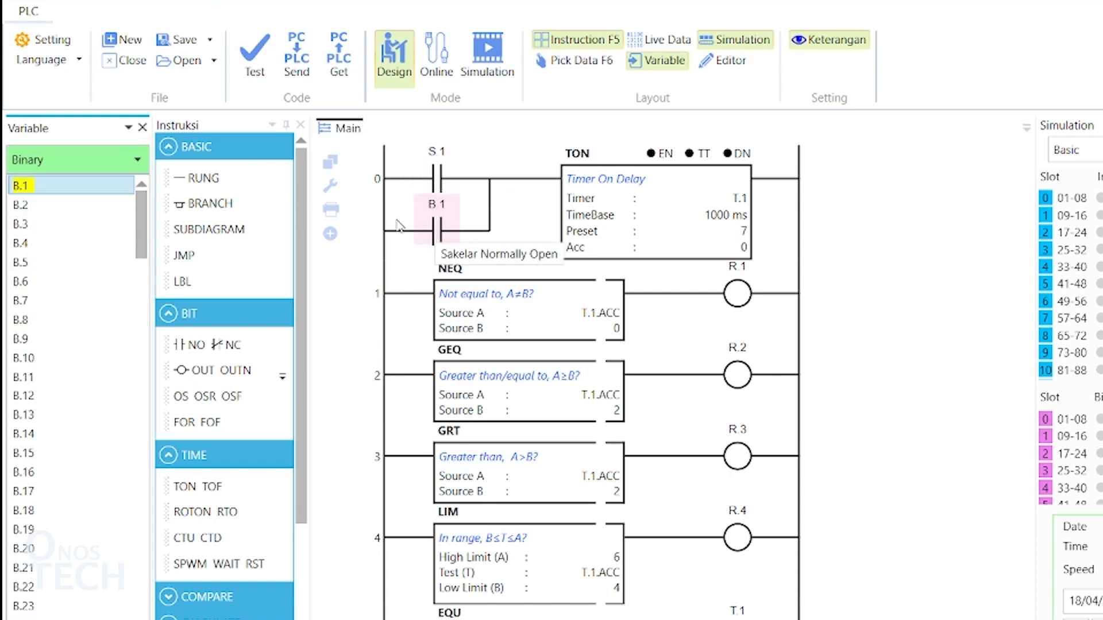
# - Review hardware settings: serial port COM4, baudrate 115200, Modbus slave address 1
pyautogui.click(44, 40)
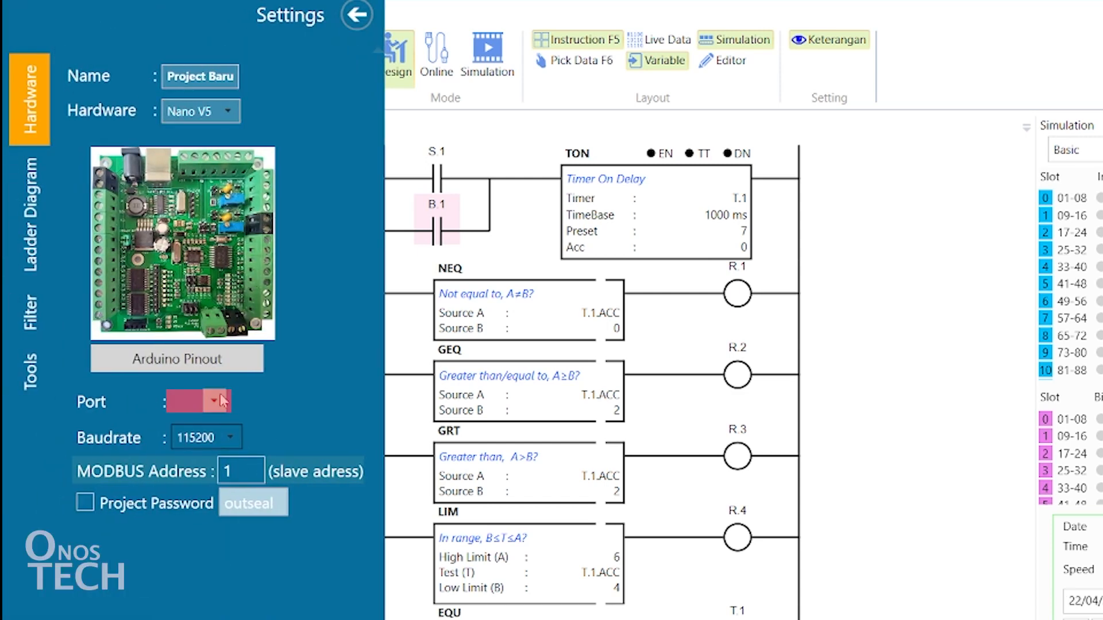
pyautogui.click(218, 402)
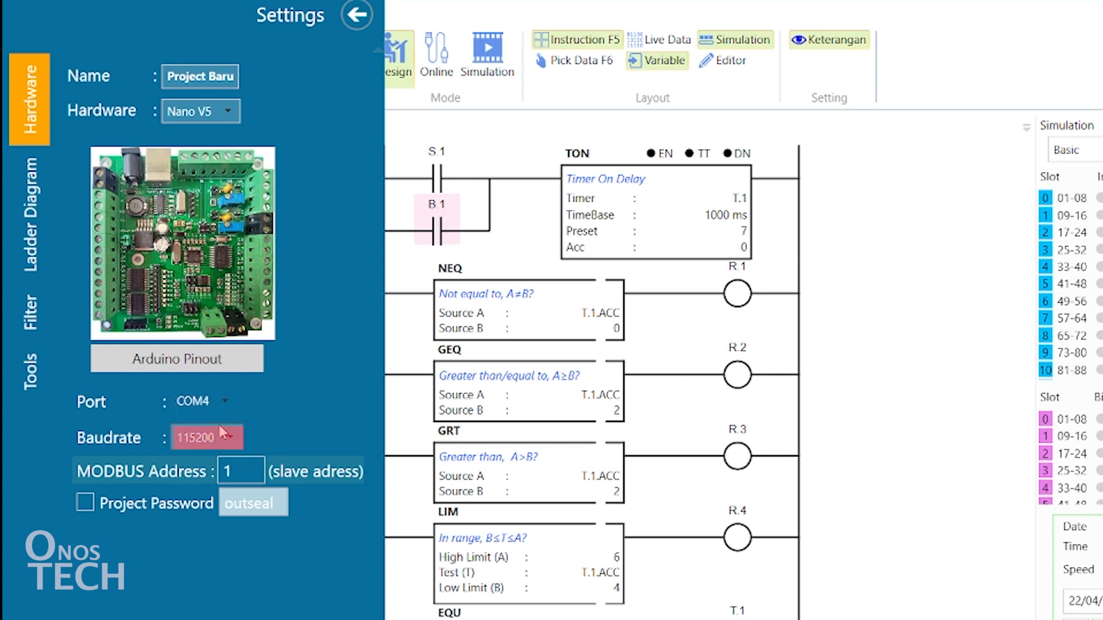
pyautogui.moveTo(278, 431)
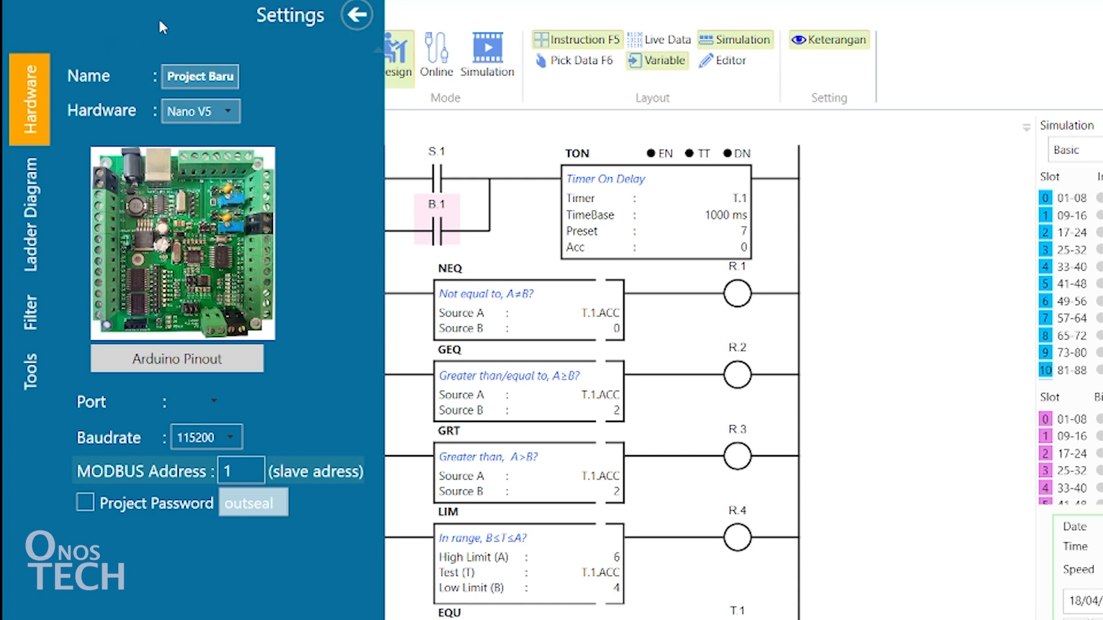
pyautogui.click(356, 15)
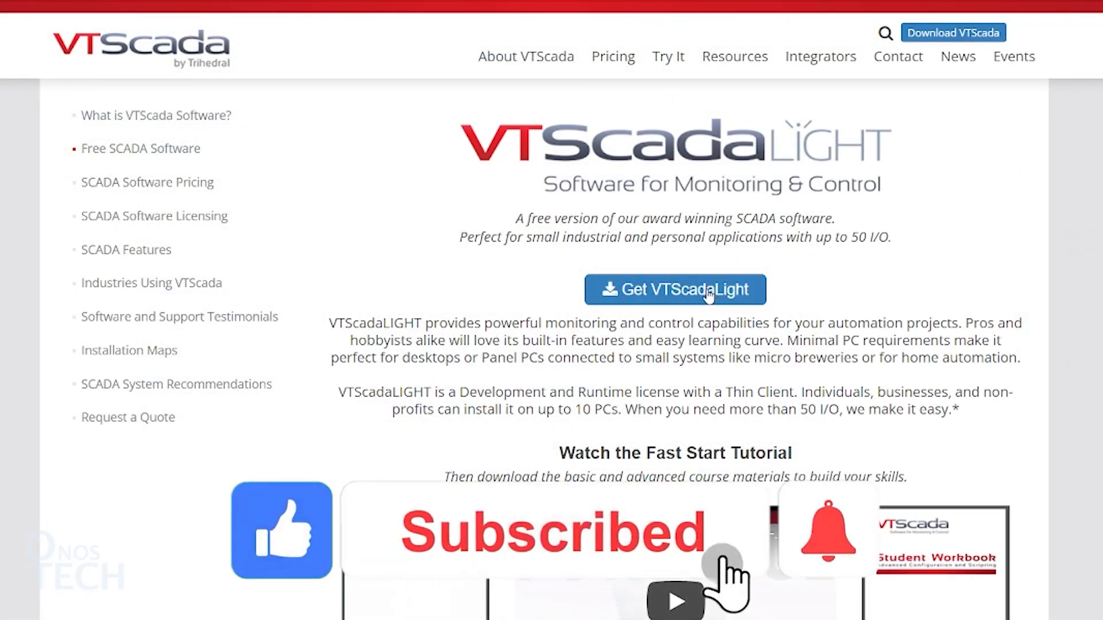
# - Submit the VTScadaLIGHT download request with the email consent checkbox ticked
pyautogui.click(675, 290)
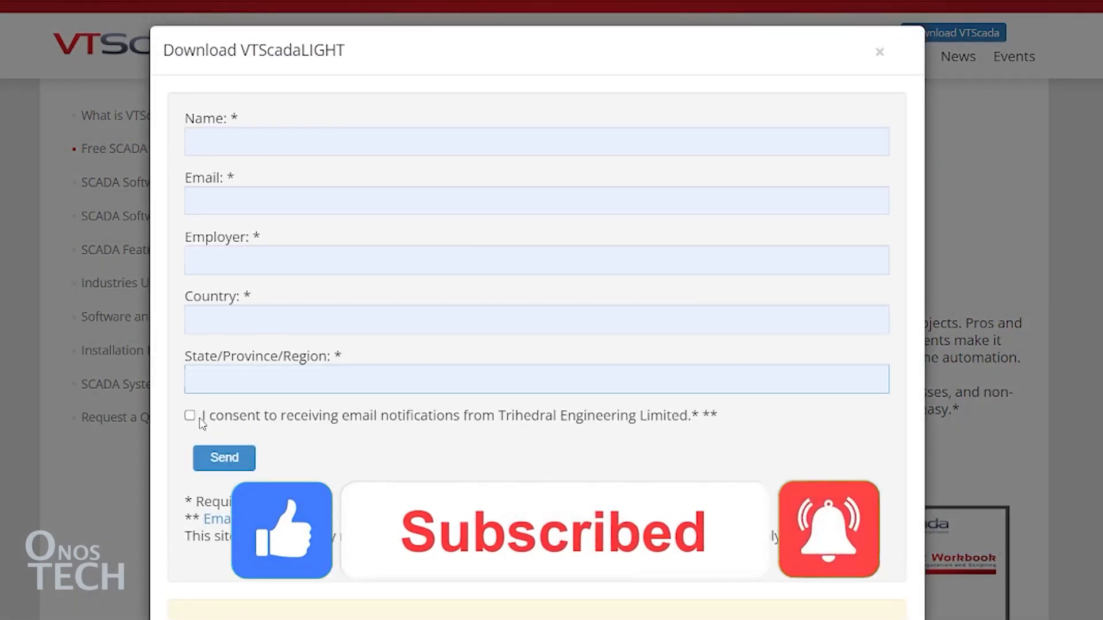
pyautogui.click(190, 415)
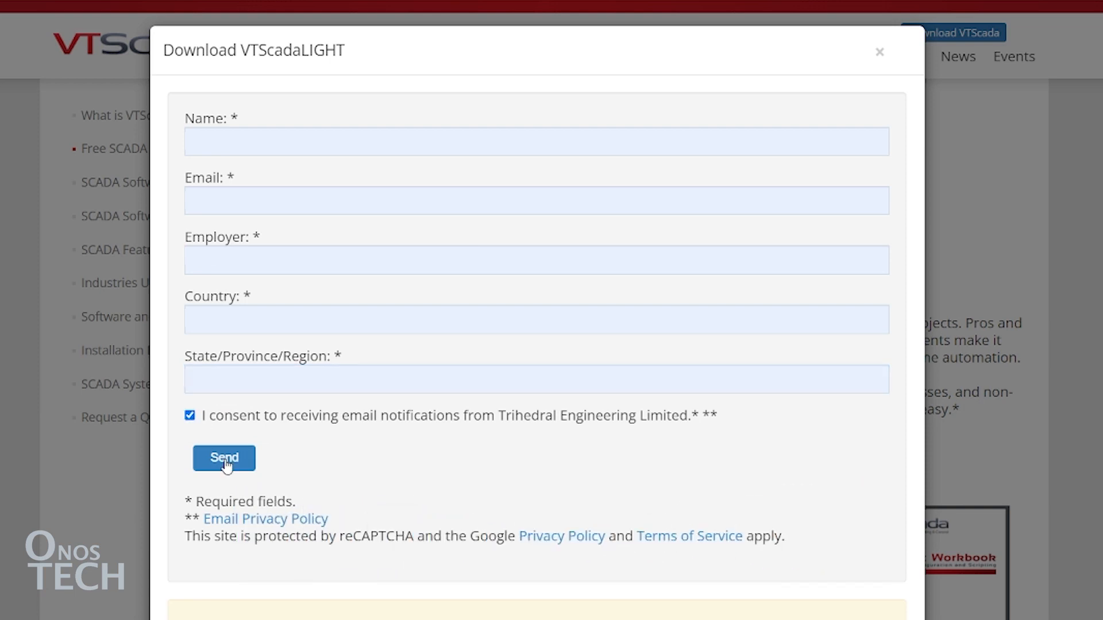
pyautogui.click(224, 459)
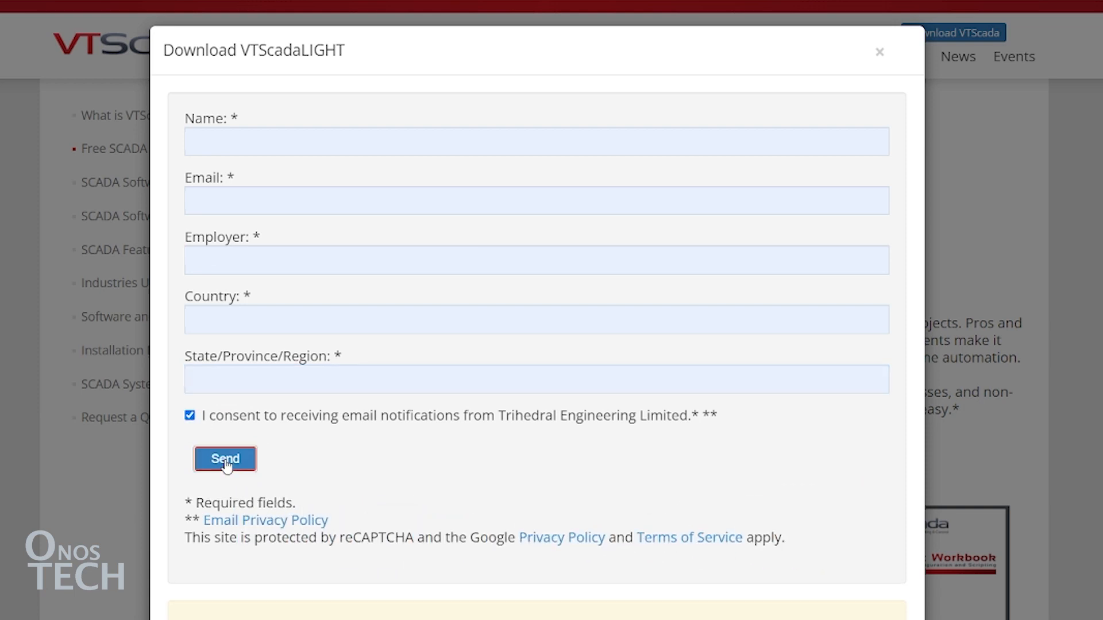
pyautogui.click(224, 460)
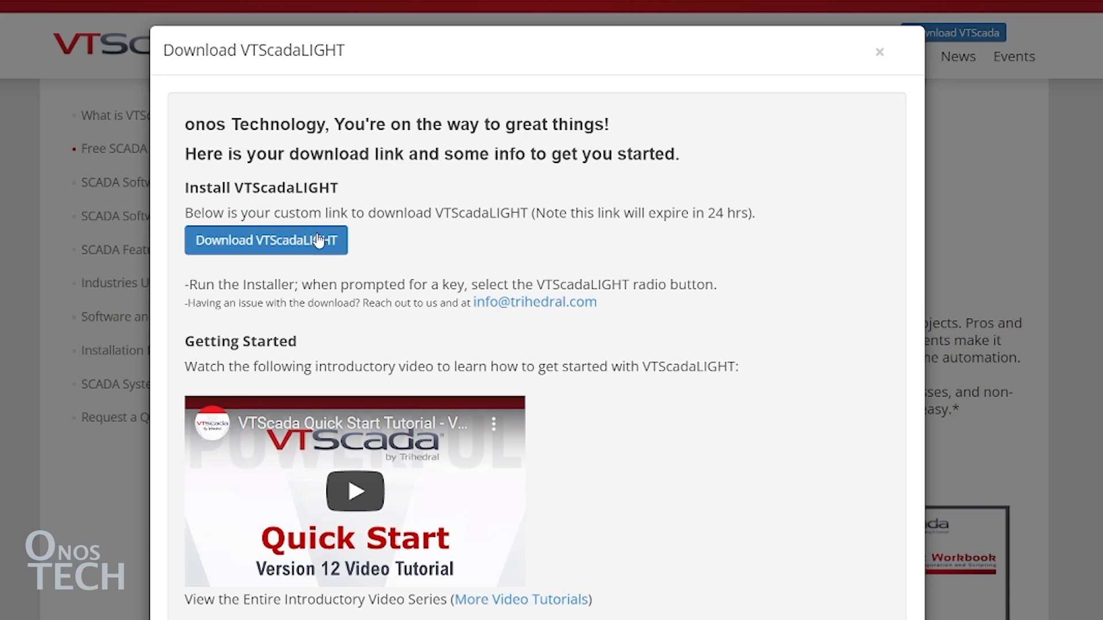
# - Download and run the installer, choosing the free LIGHT edition with a desktop shortcut
pyautogui.click(266, 240)
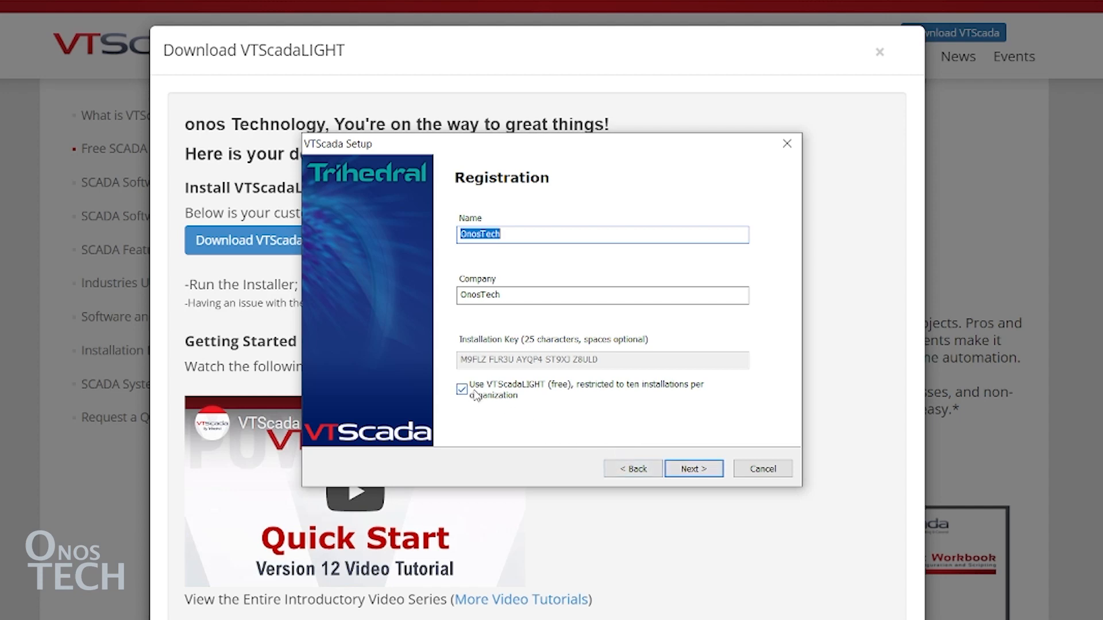
pyautogui.click(693, 469)
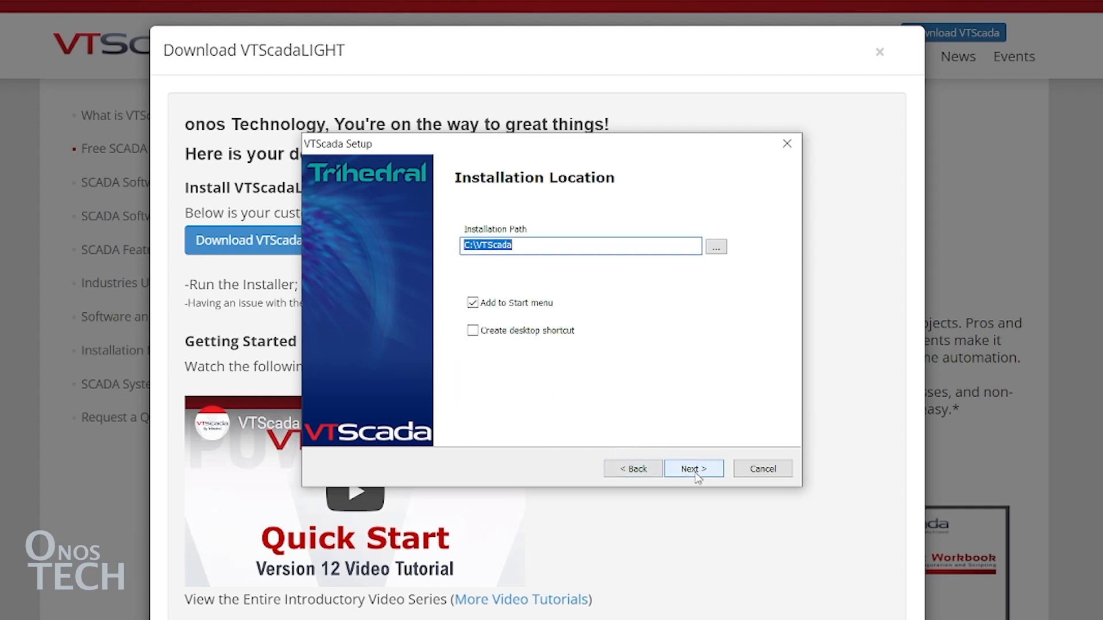
pyautogui.click(473, 331)
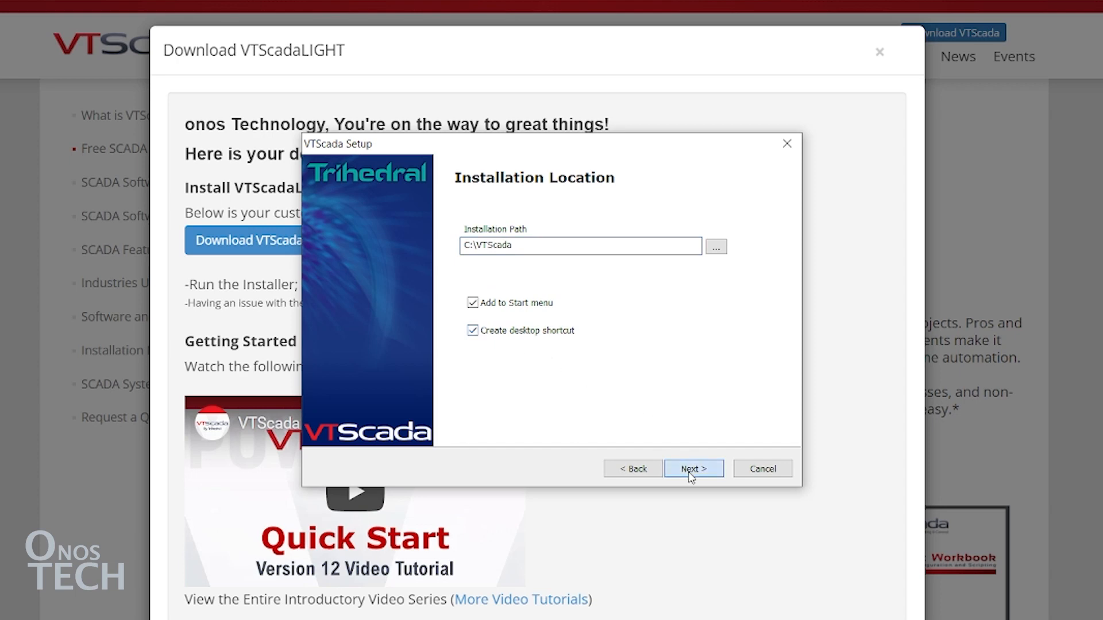
# - Install the complete 64-bit package to C:\VTScada and launch VTScada
pyautogui.click(692, 469)
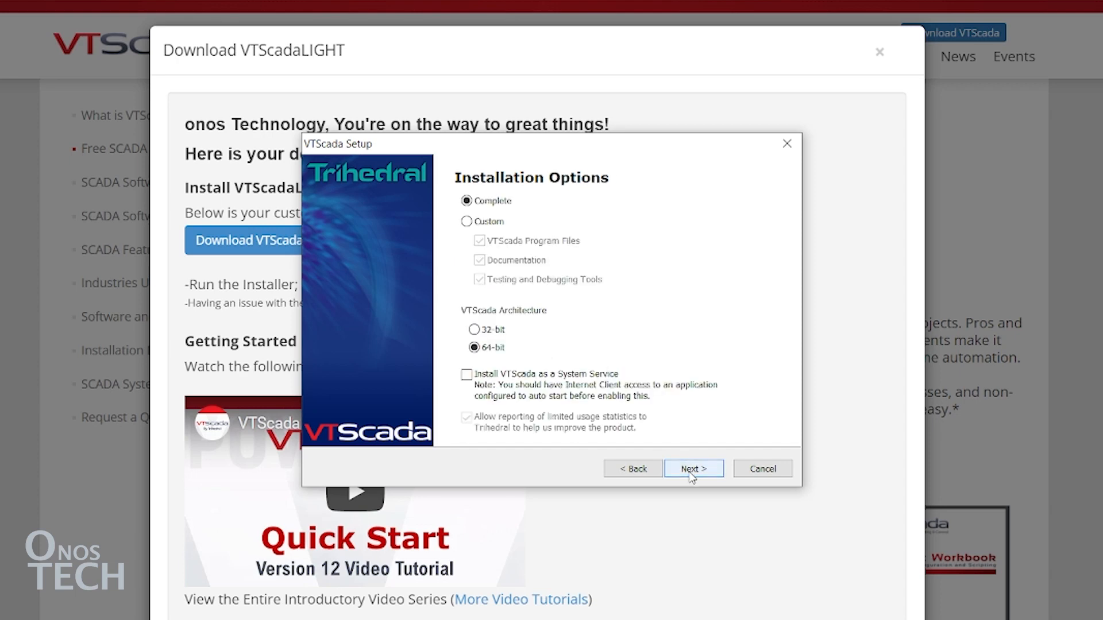
pyautogui.click(693, 469)
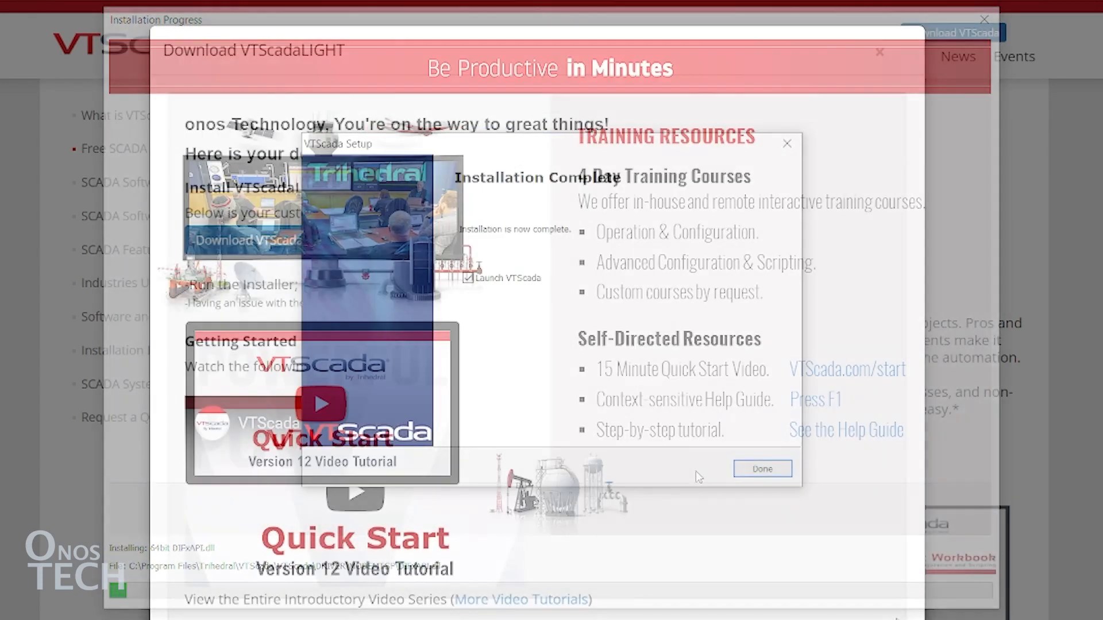
pyautogui.click(762, 469)
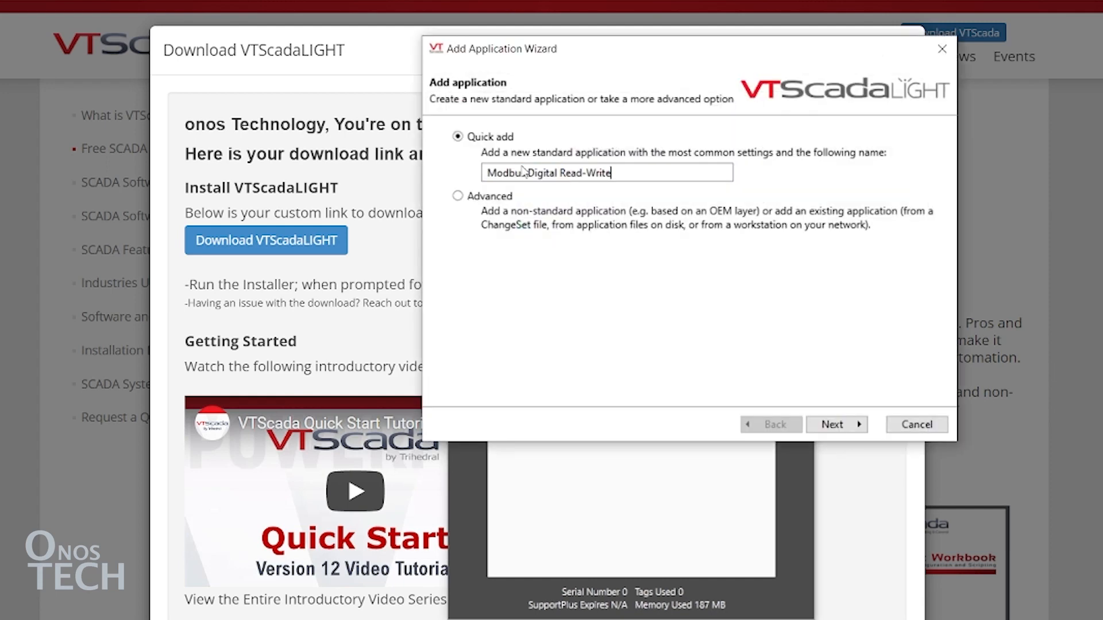
pyautogui.moveTo(836, 424)
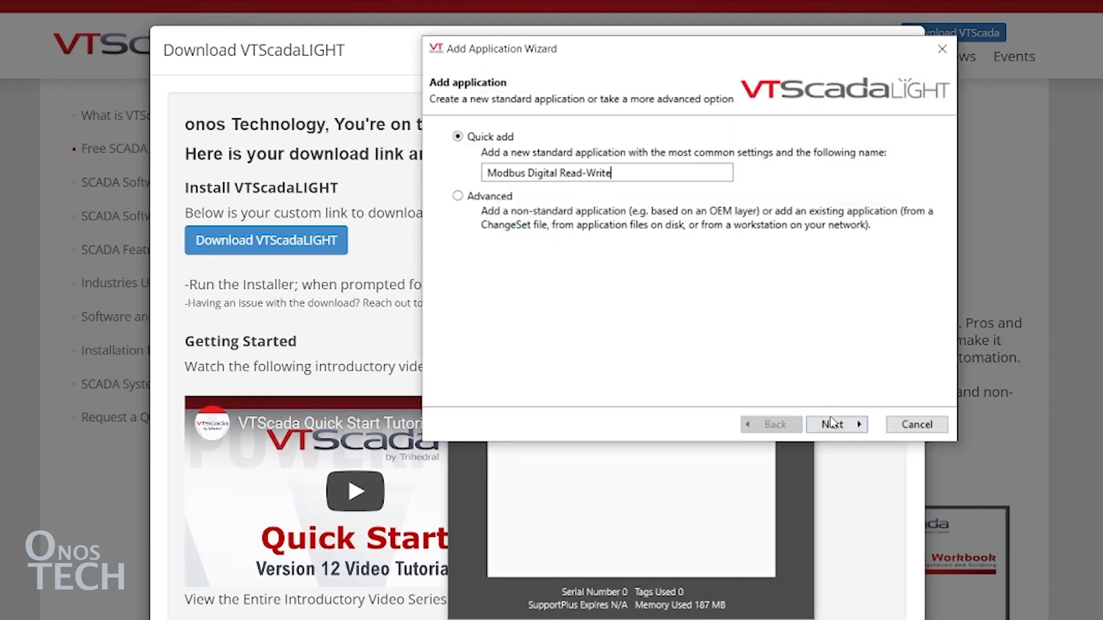
# - Quick-add and start a new application named Modbus Digital Read-Write
pyautogui.click(837, 424)
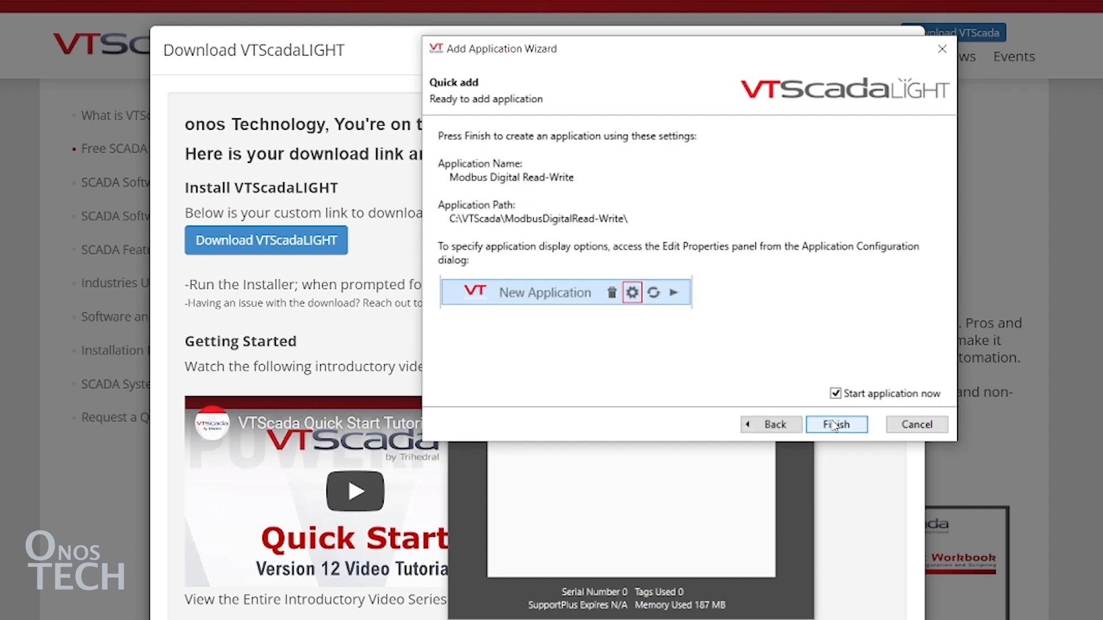
pyautogui.click(837, 424)
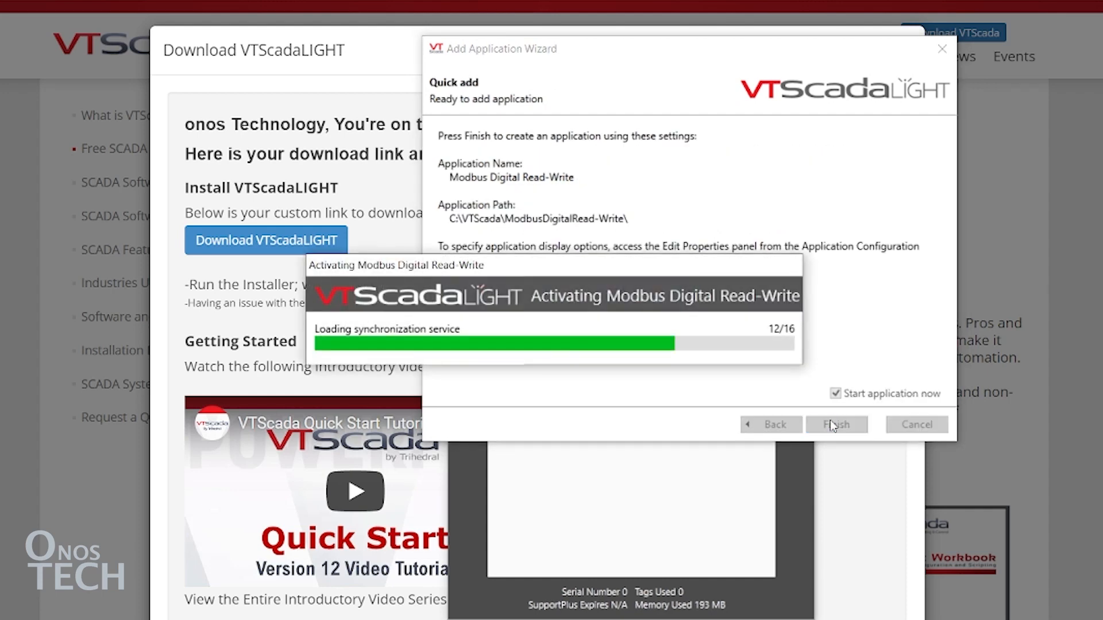
pyautogui.click(835, 424)
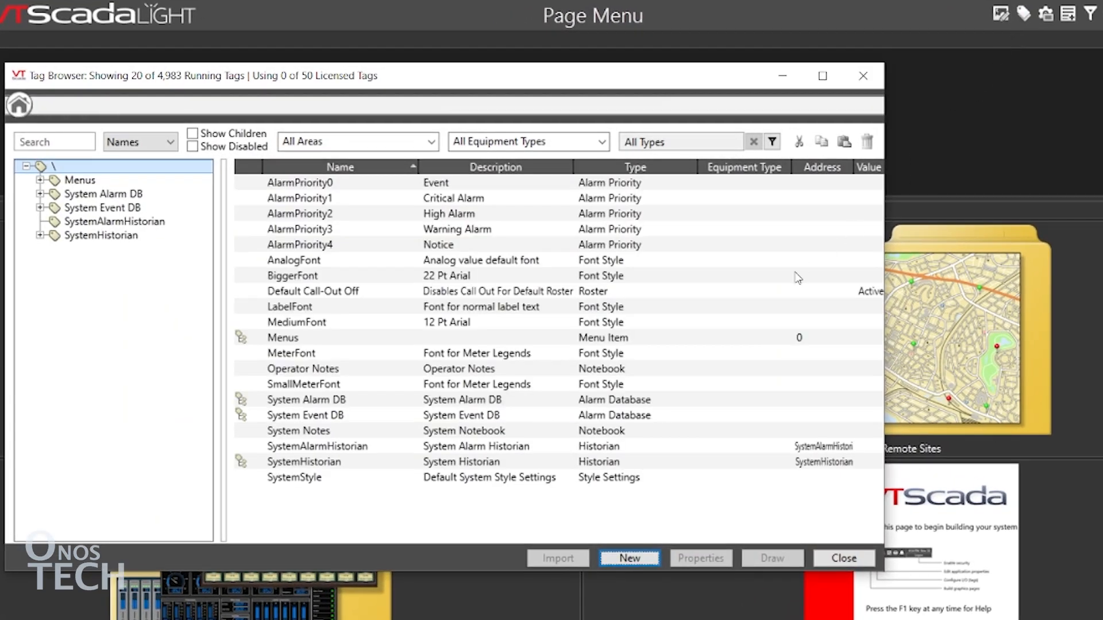
# - Add a serial port tag set to port 4 at 115200 baud
pyautogui.click(628, 558)
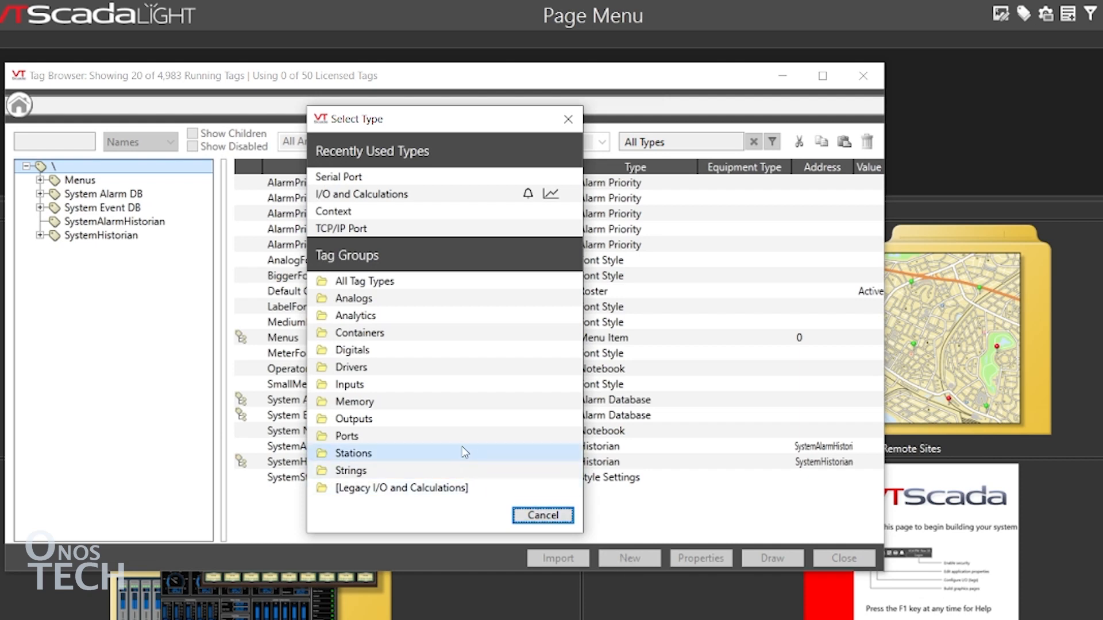
pyautogui.click(347, 435)
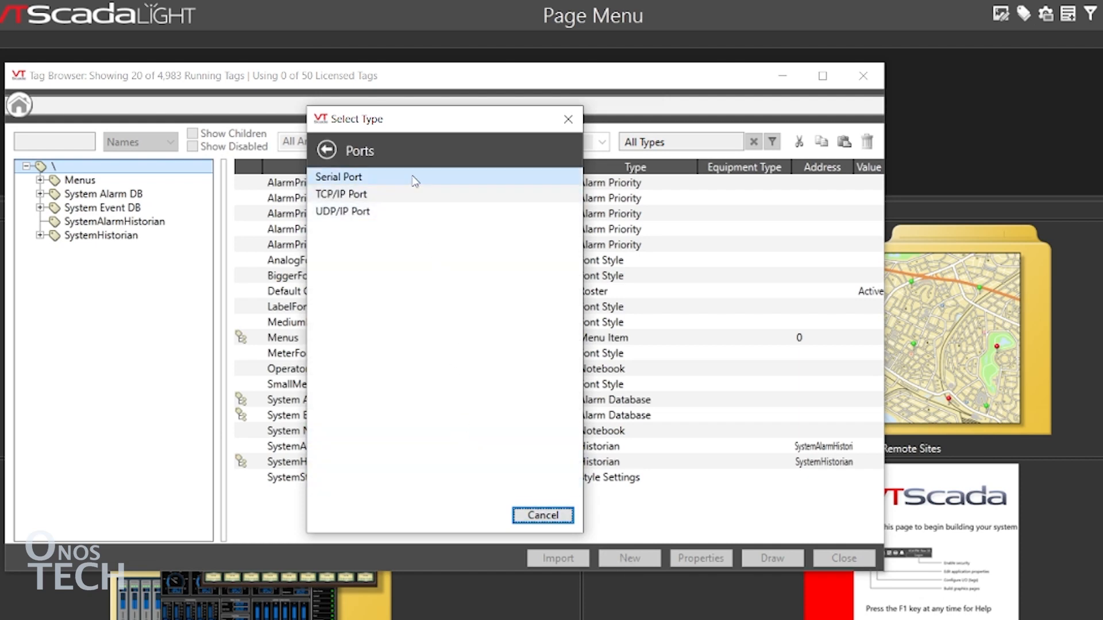
pyautogui.click(337, 177)
pyautogui.write('COM4')
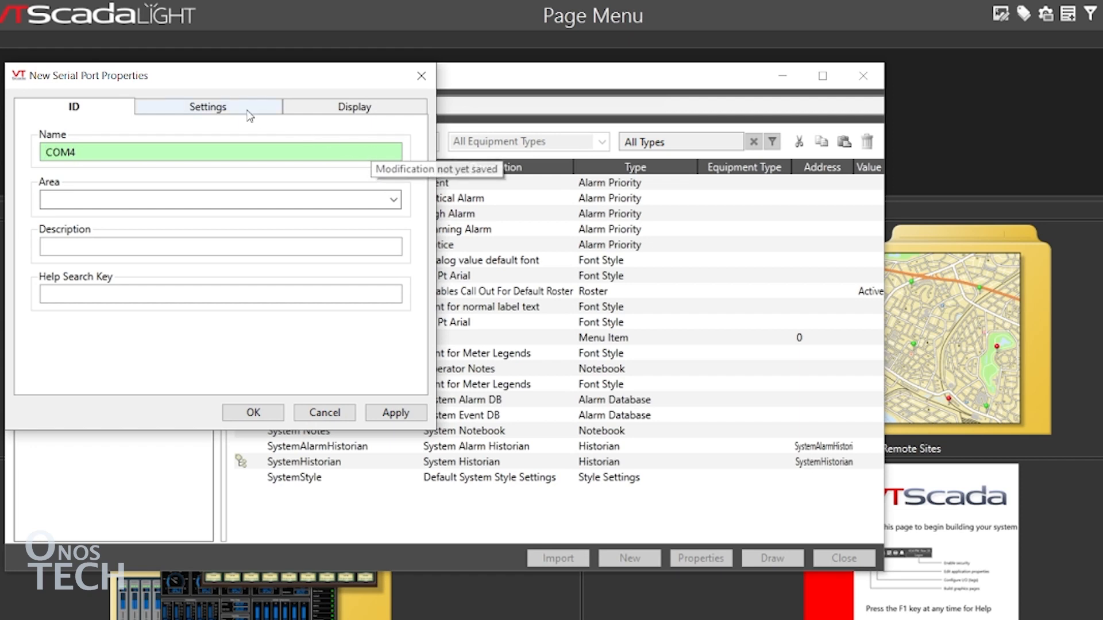
pyautogui.click(207, 106)
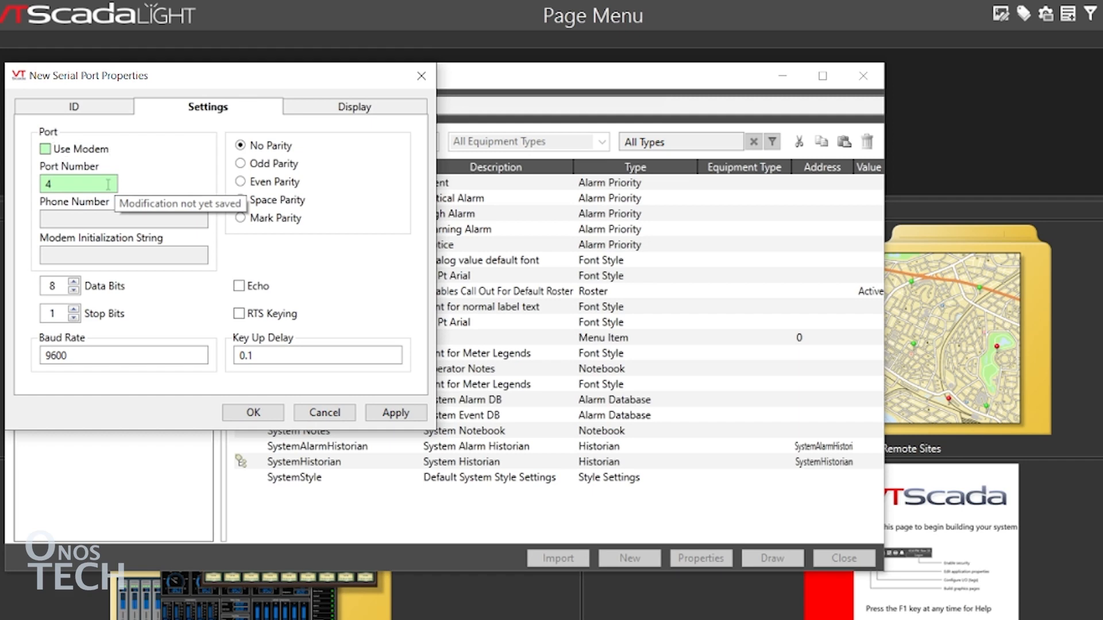
pyautogui.moveTo(116, 273)
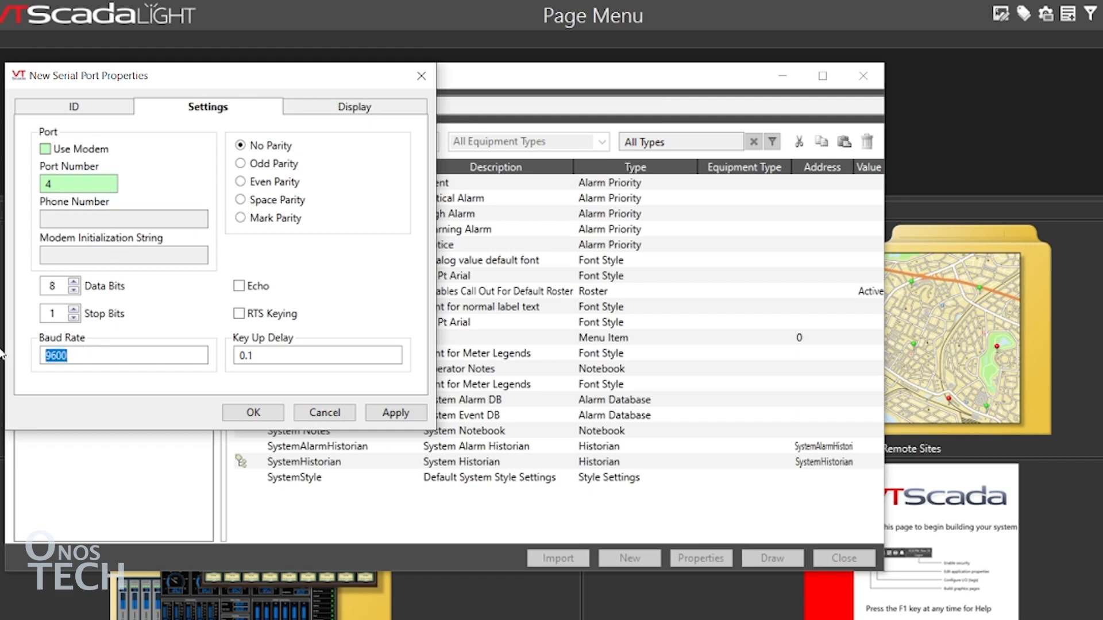
pyautogui.write('115200')
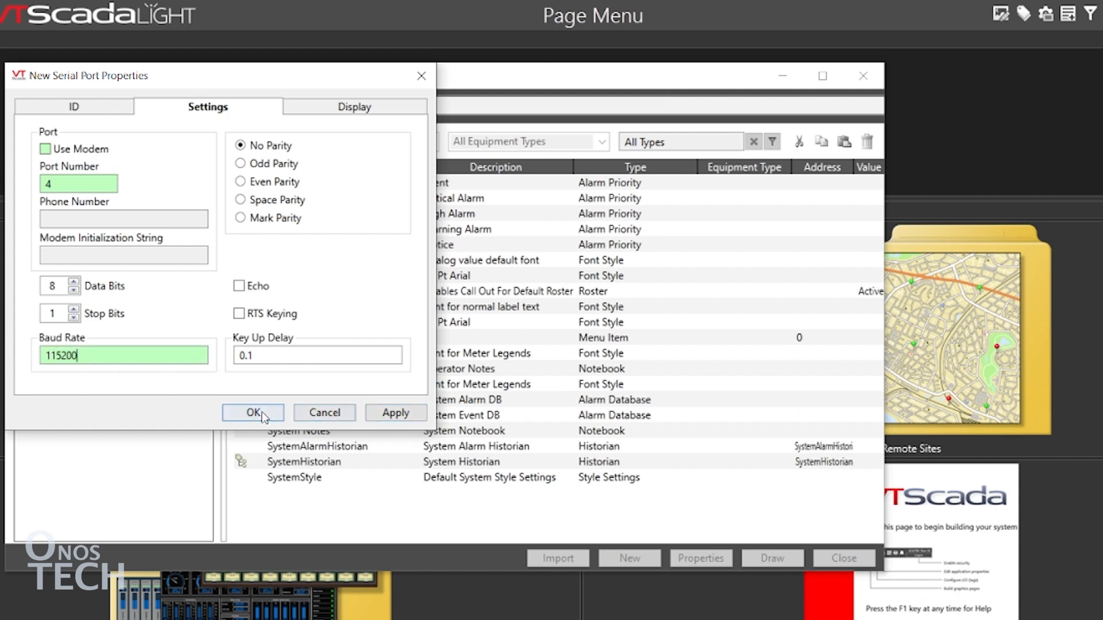
pyautogui.click(252, 412)
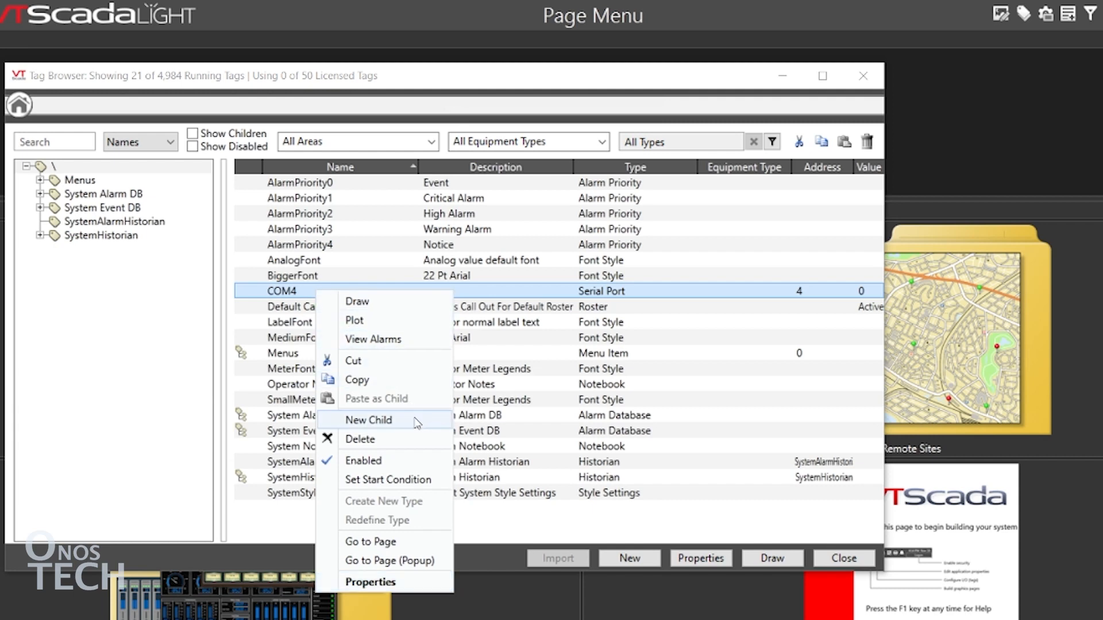
# - Add a Modbus Compatible Device child named Modbus Driver under COM4, checking Options and Serial settings
pyautogui.click(368, 421)
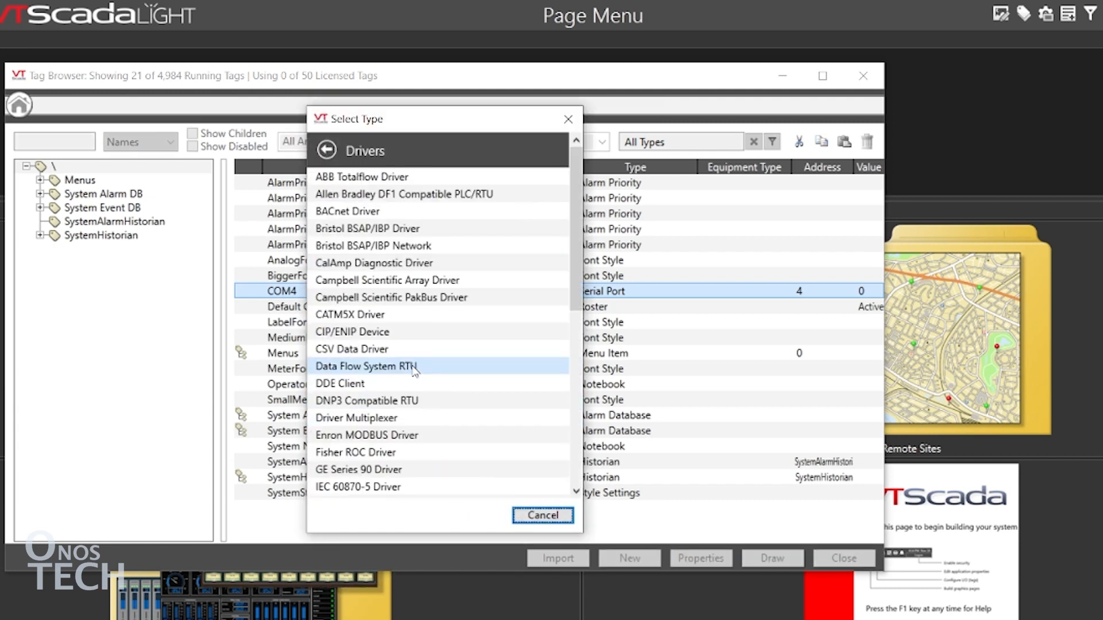
pyautogui.scroll(-3)
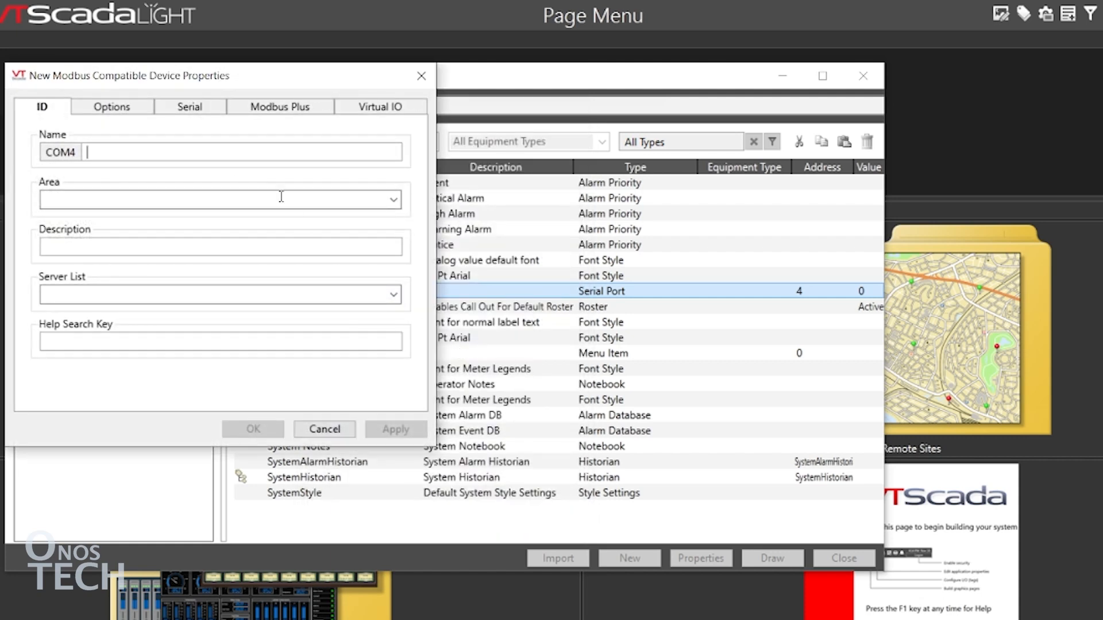
pyautogui.write('Modbus Driver')
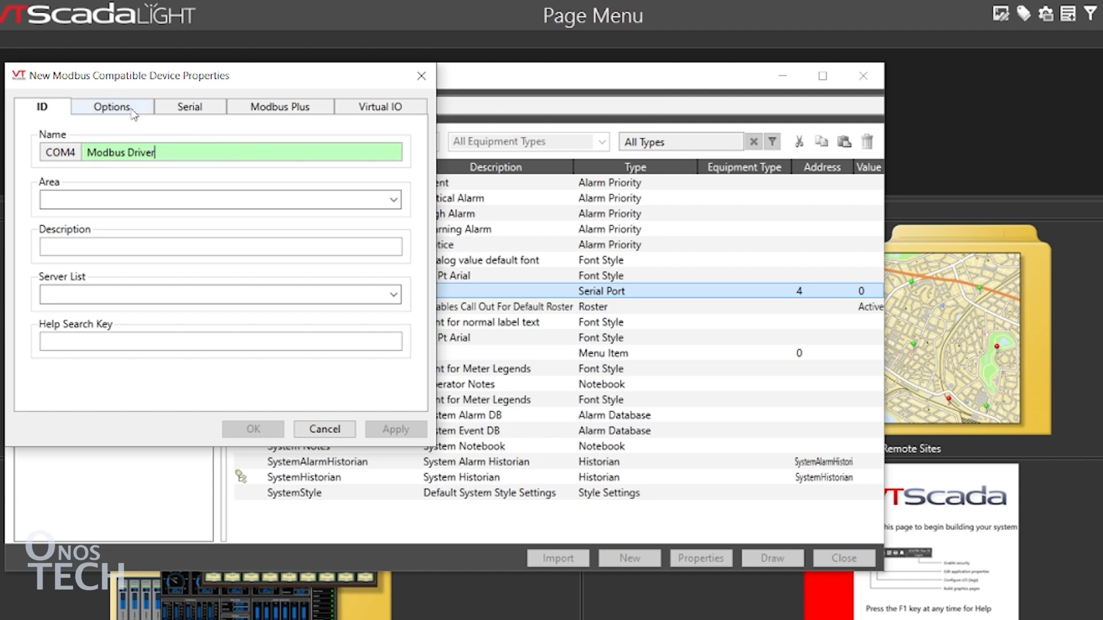
pyautogui.click(112, 106)
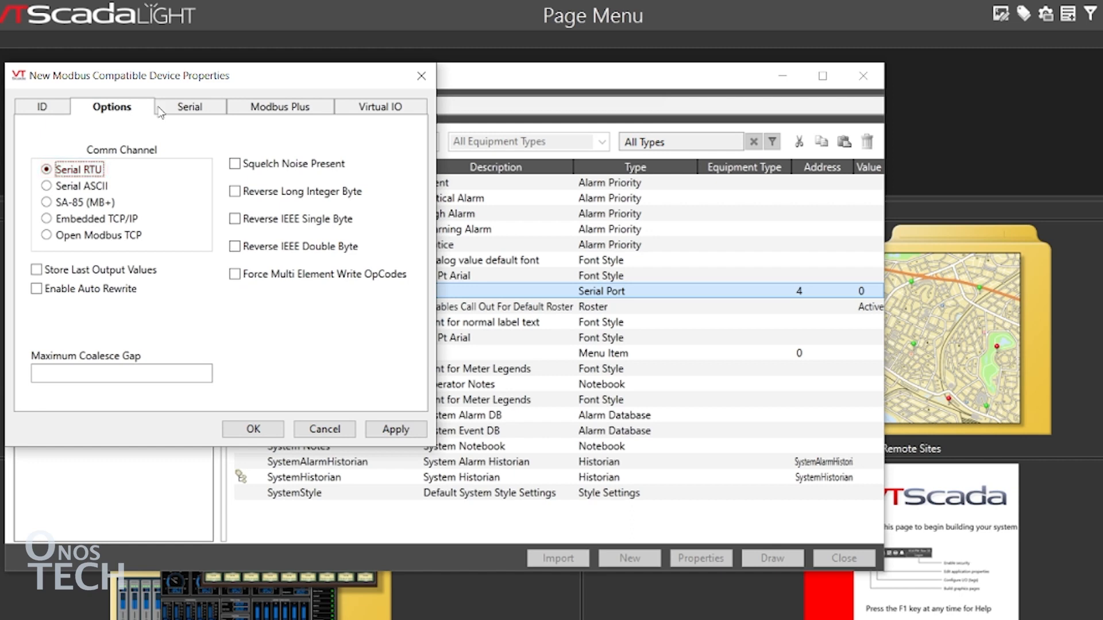
pyautogui.click(189, 106)
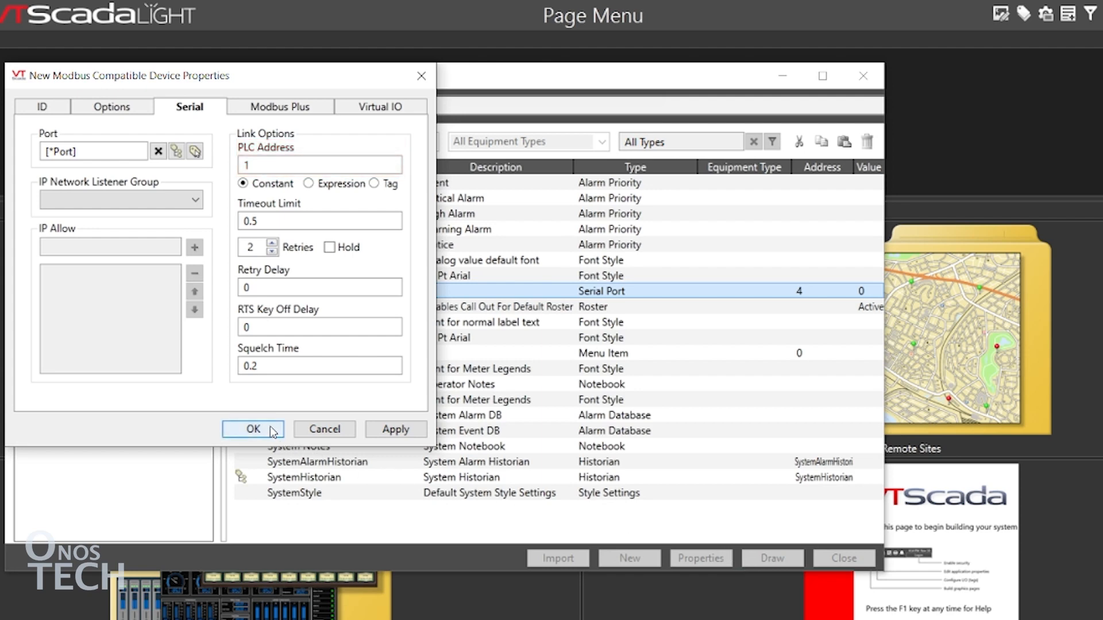
pyautogui.click(252, 429)
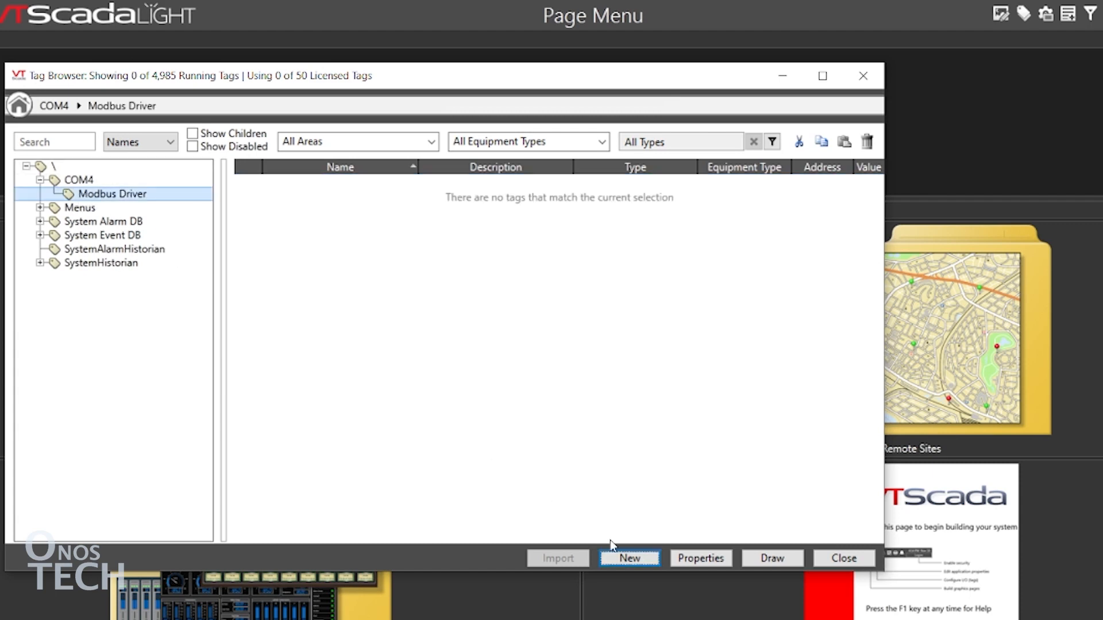
# - Add a digital I/O and Calculations tag R.1 under Modbus Driver with read address 1
pyautogui.click(629, 558)
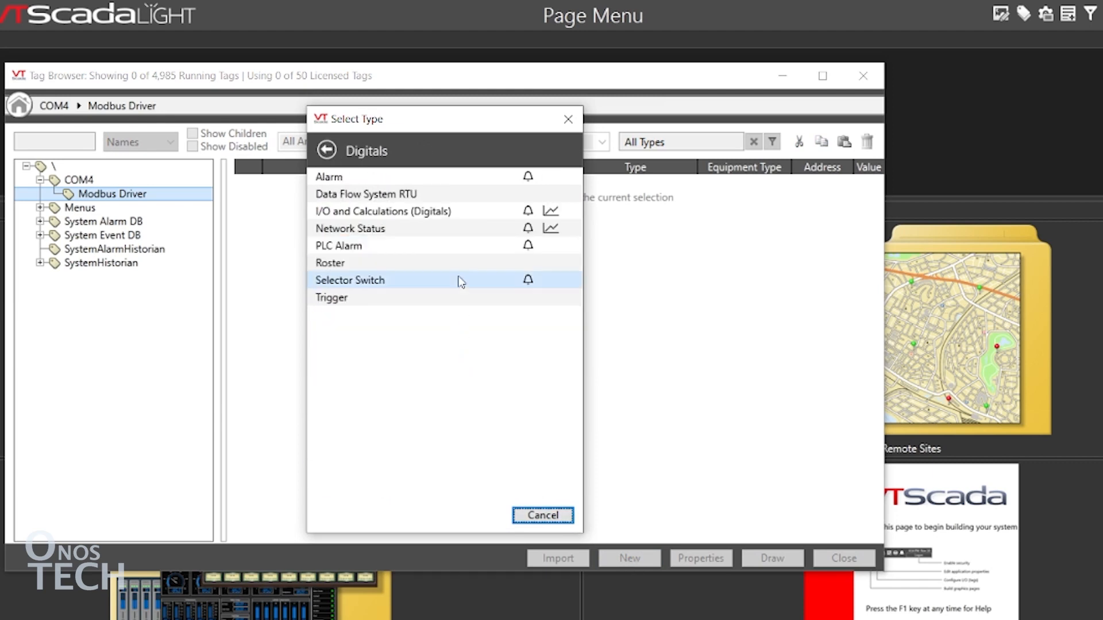
pyautogui.click(382, 212)
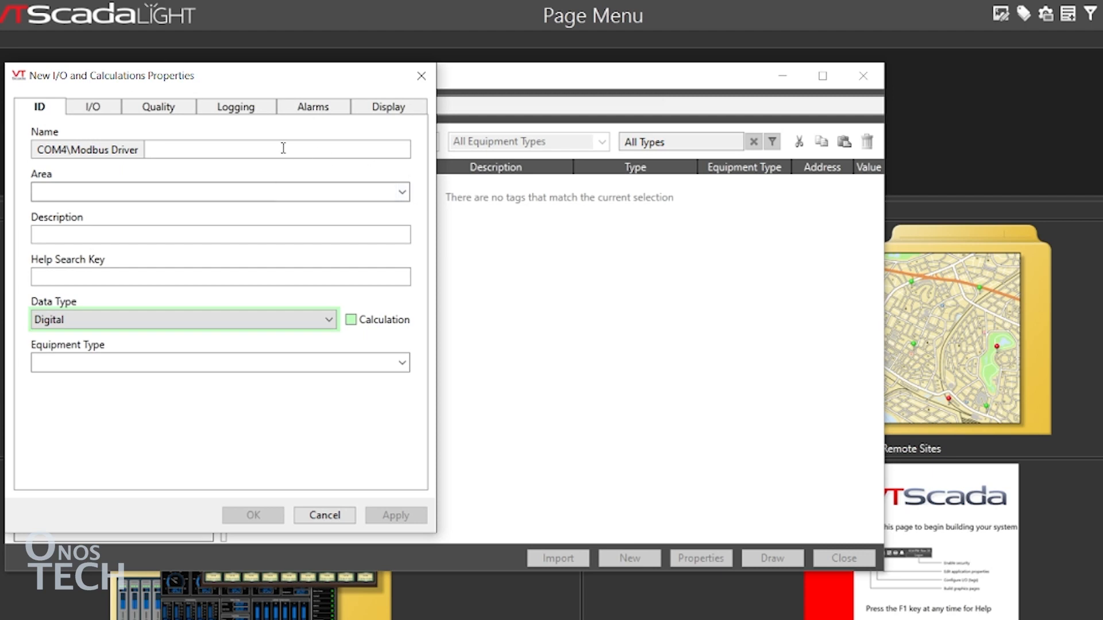
pyautogui.write('R.1')
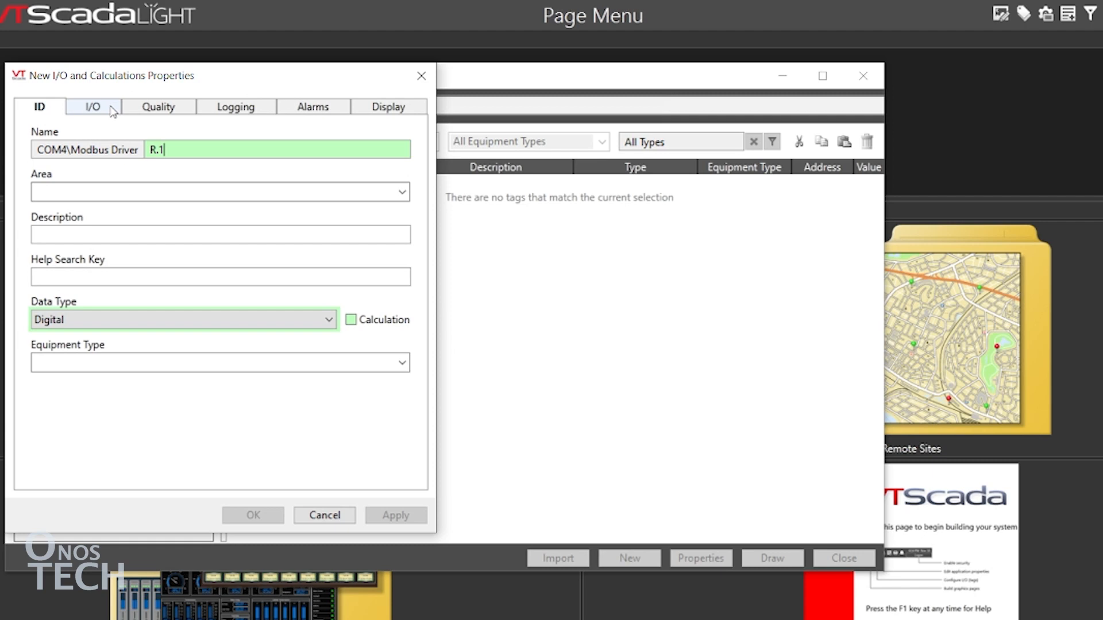
pyautogui.click(92, 106)
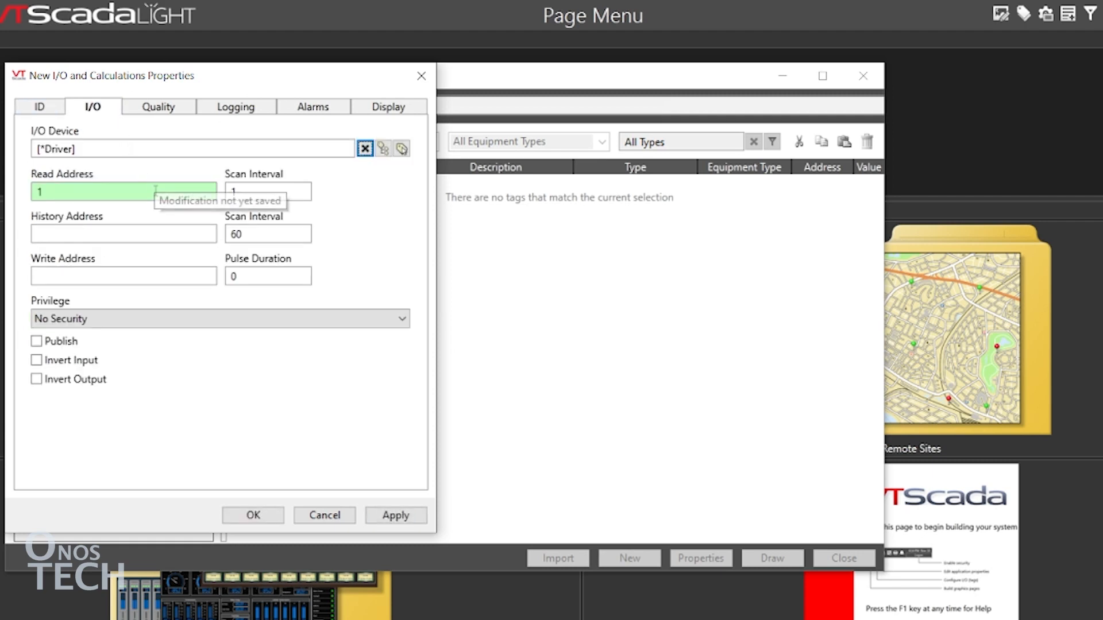
pyautogui.moveTo(224, 364)
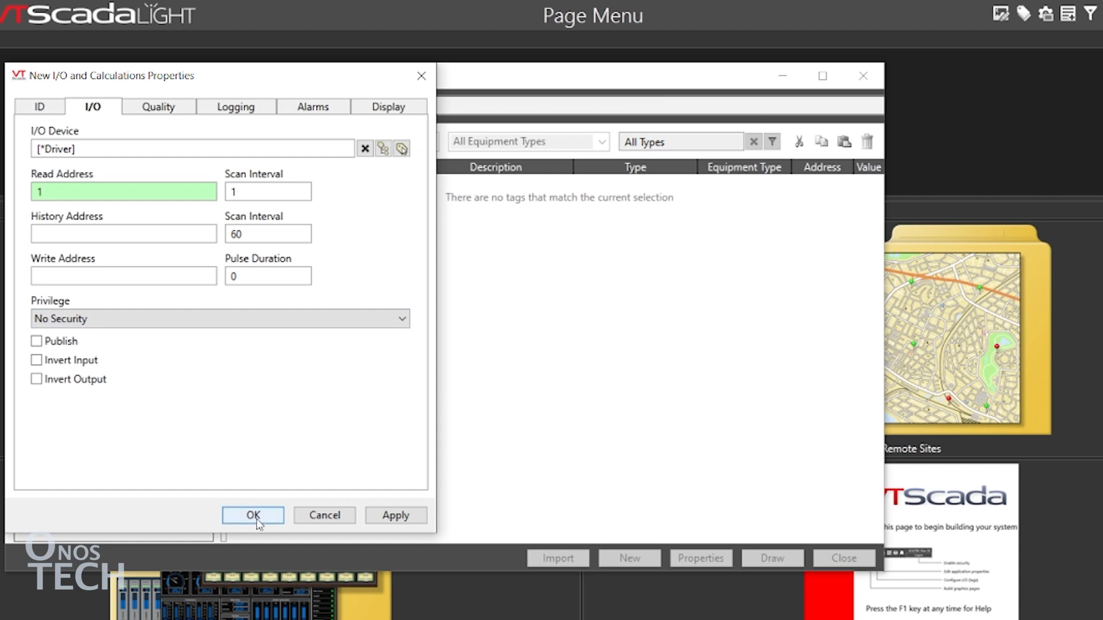
pyautogui.click(252, 515)
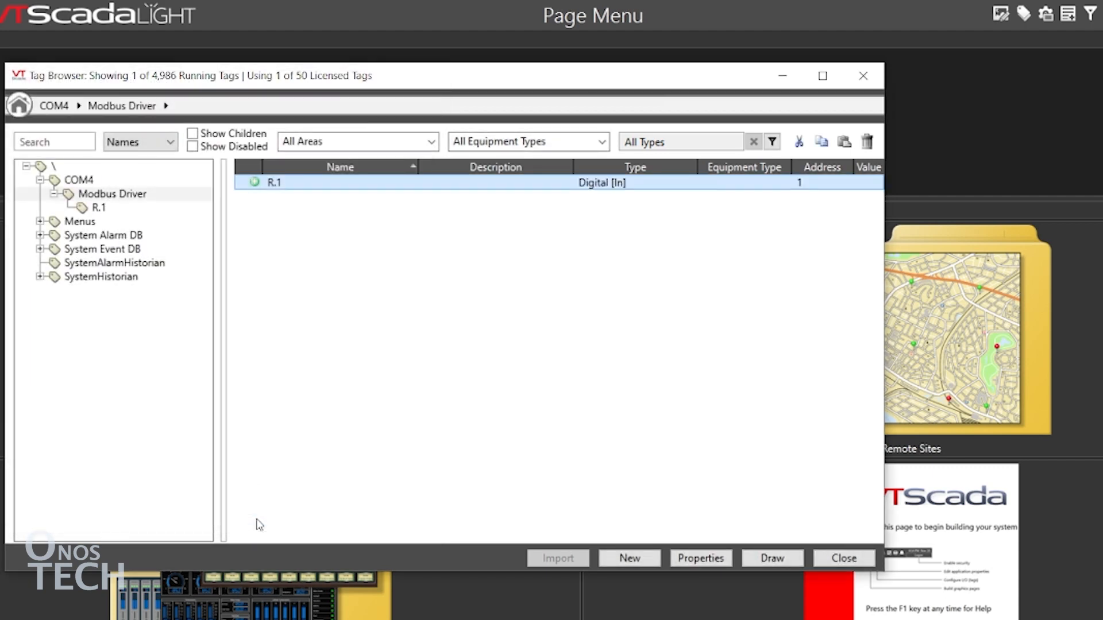
# - Add digital I/O tags R.2, R.3 and R.4 with read addresses 2, 3 and 4
pyautogui.click(629, 559)
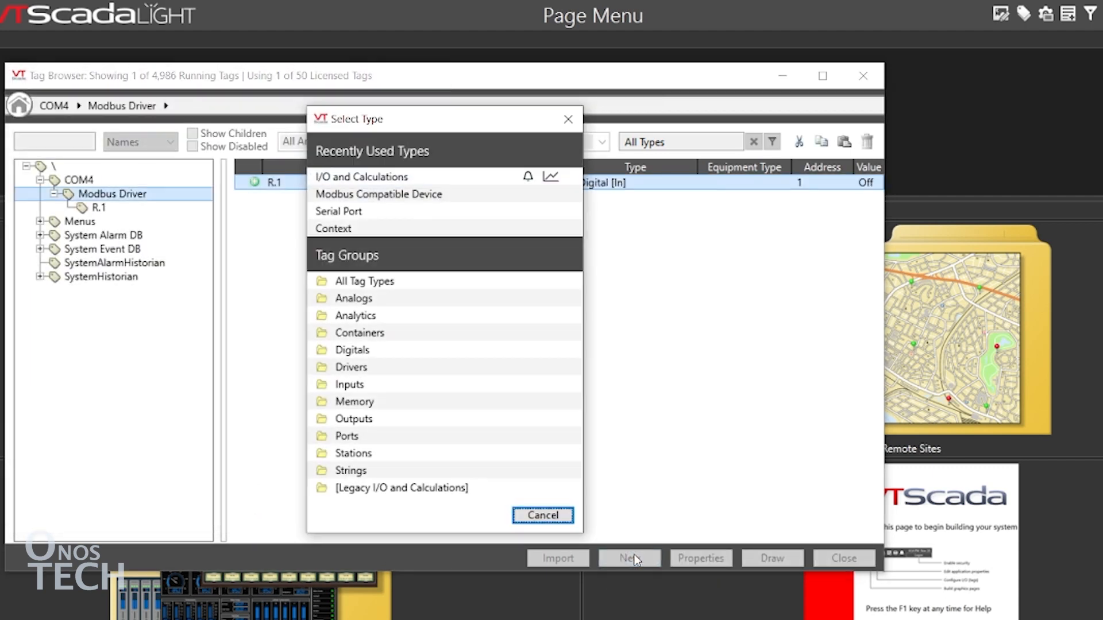
pyautogui.click(361, 177)
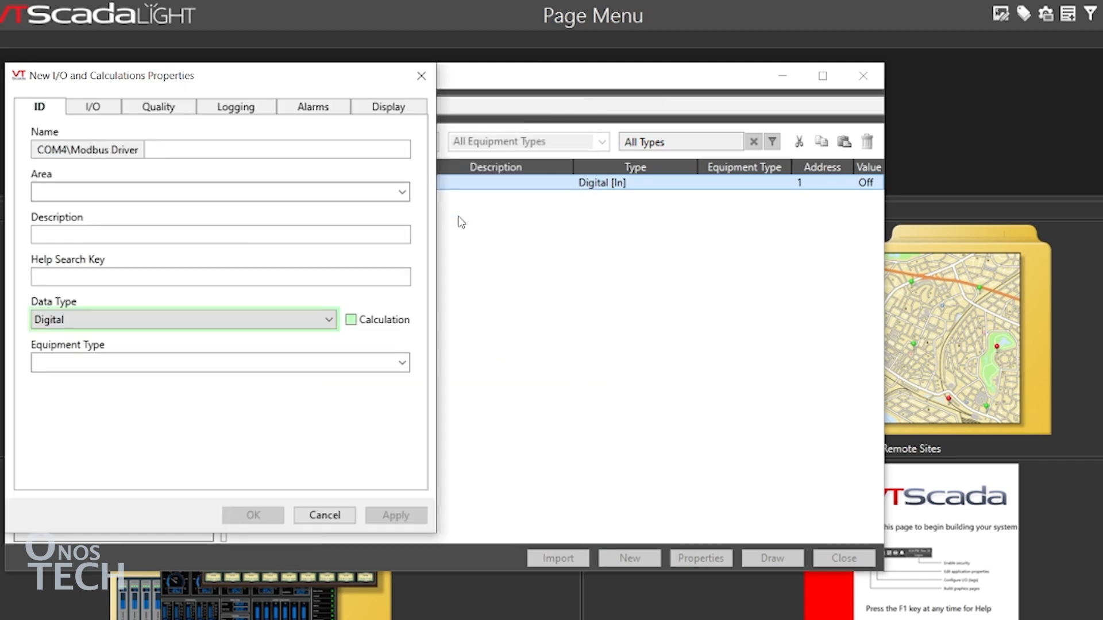
pyautogui.click(91, 105)
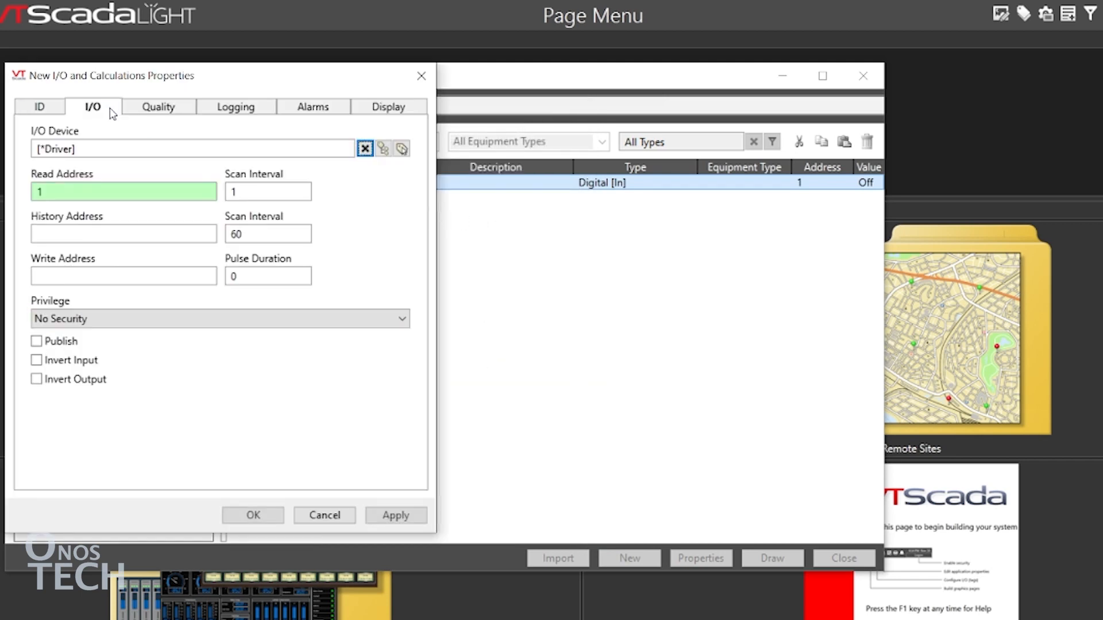
pyautogui.click(628, 558)
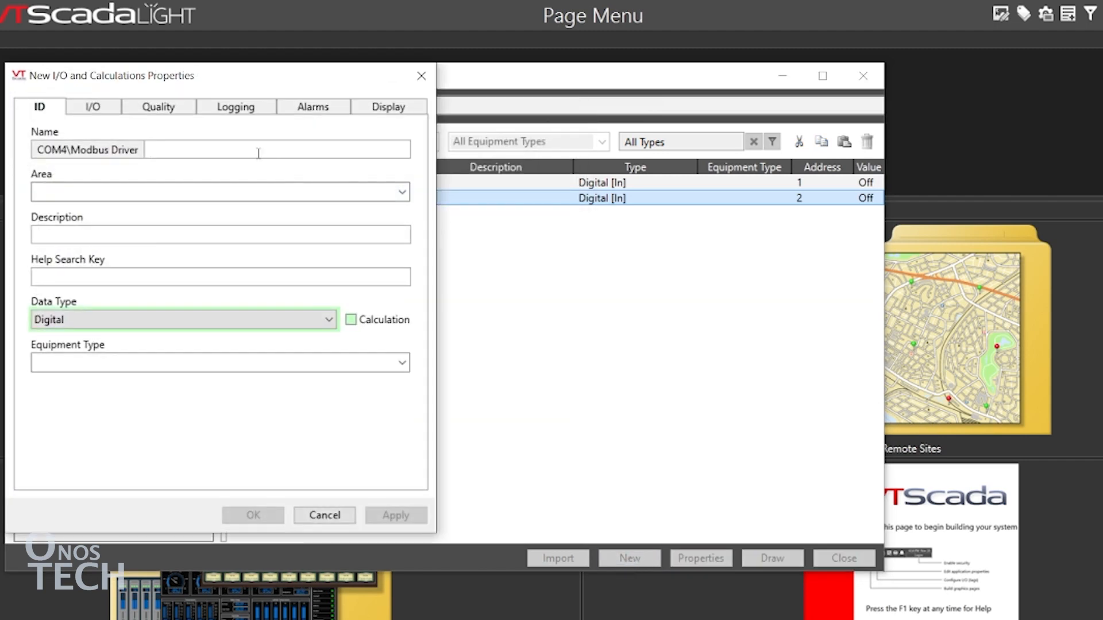
pyautogui.click(92, 106)
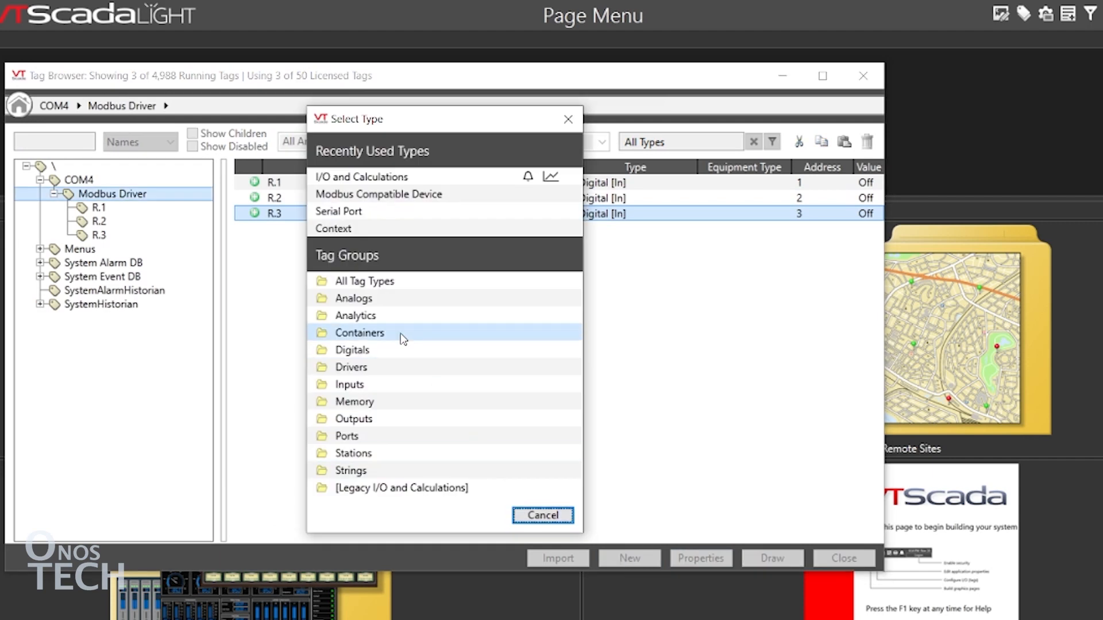
pyautogui.click(361, 177)
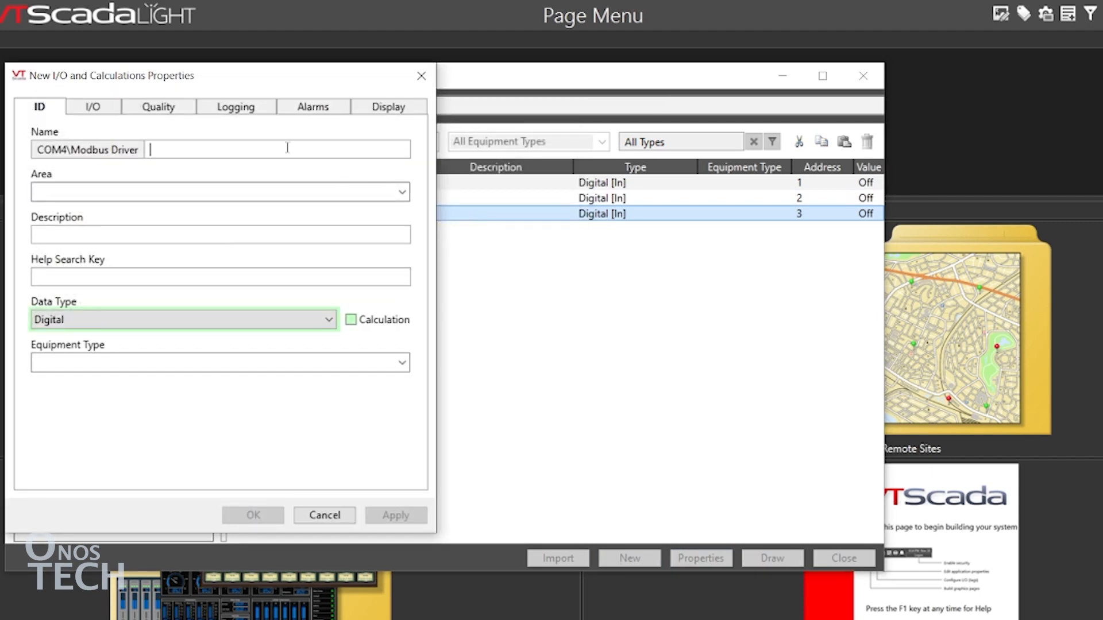
pyautogui.click(92, 105)
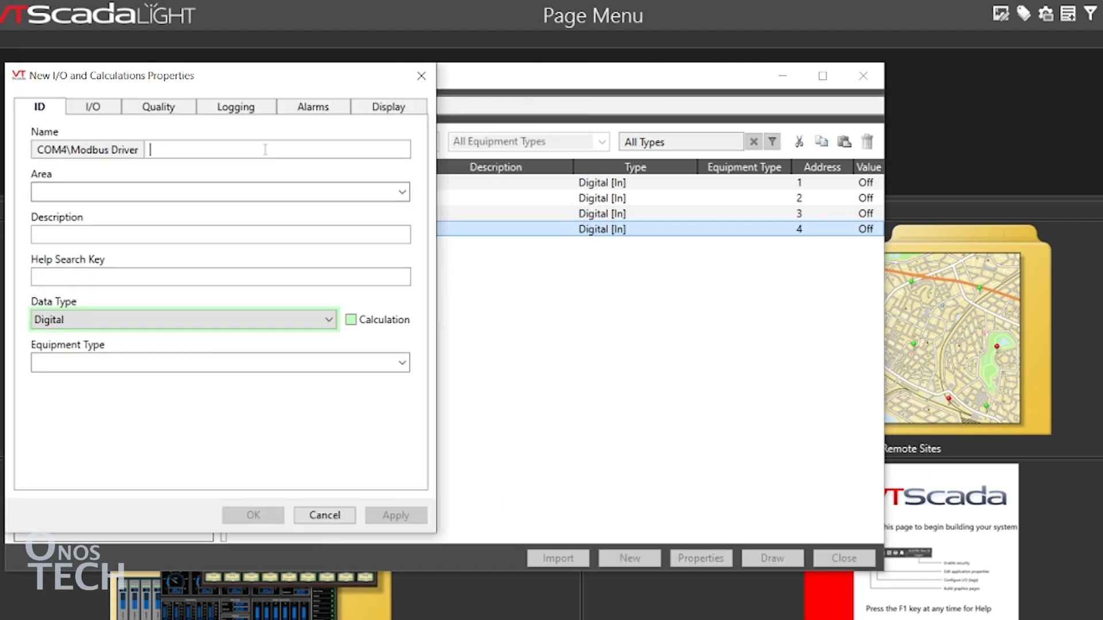
# - Add digital I/O tag S.1 with read address 10001
pyautogui.click(92, 106)
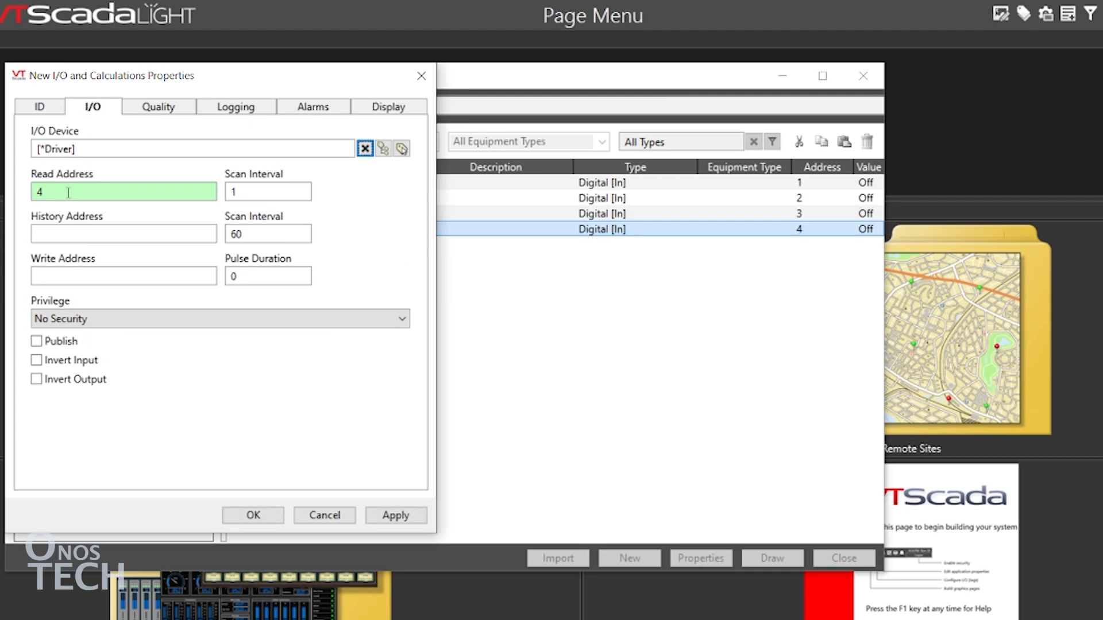
pyautogui.write('10001')
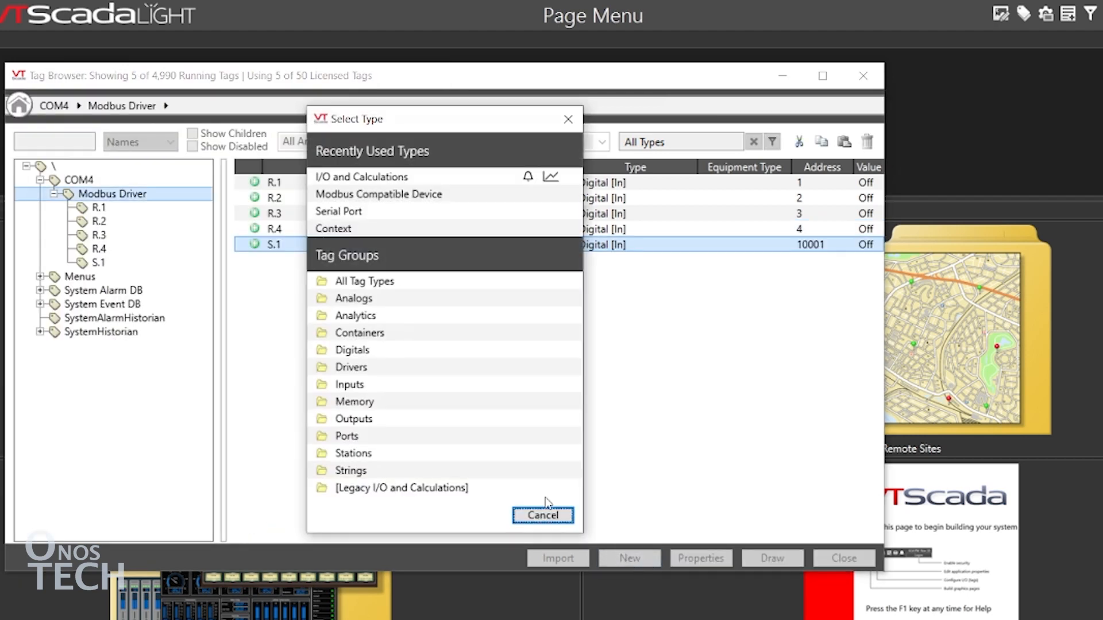
# - Add read/write digital tag B.1 reading address 129 and writing address 1, then select R.1
pyautogui.click(361, 177)
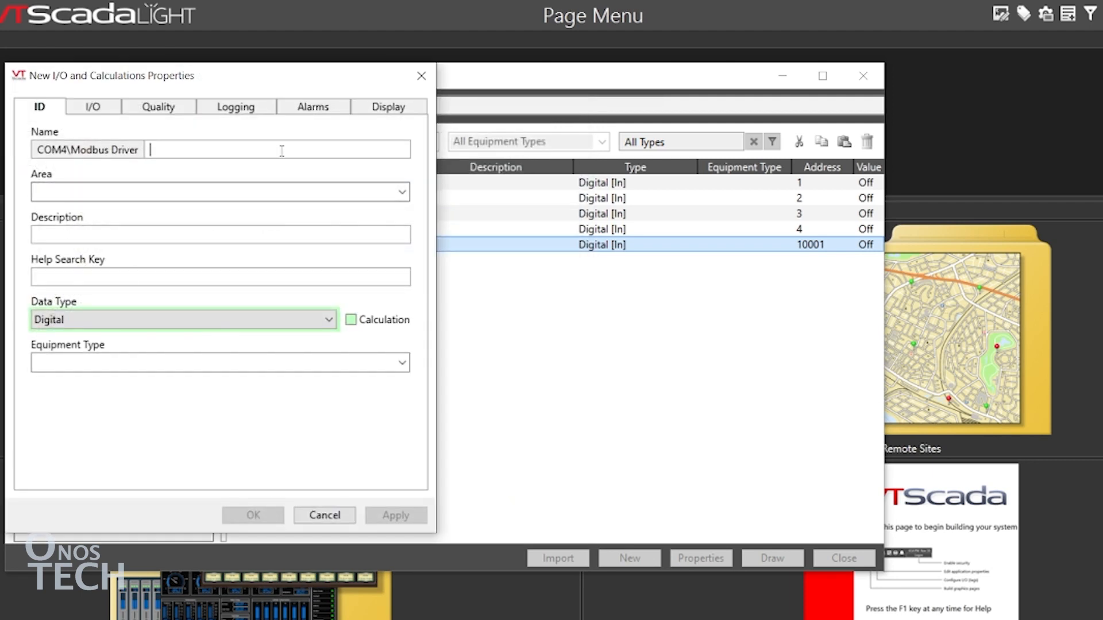
pyautogui.click(92, 106)
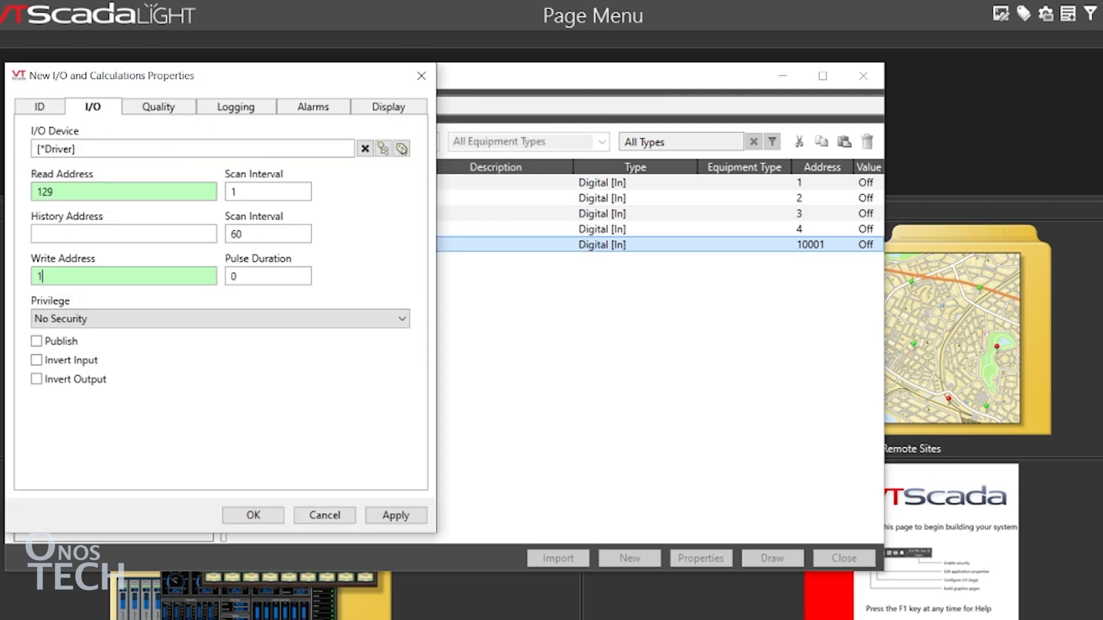
pyautogui.click(253, 515)
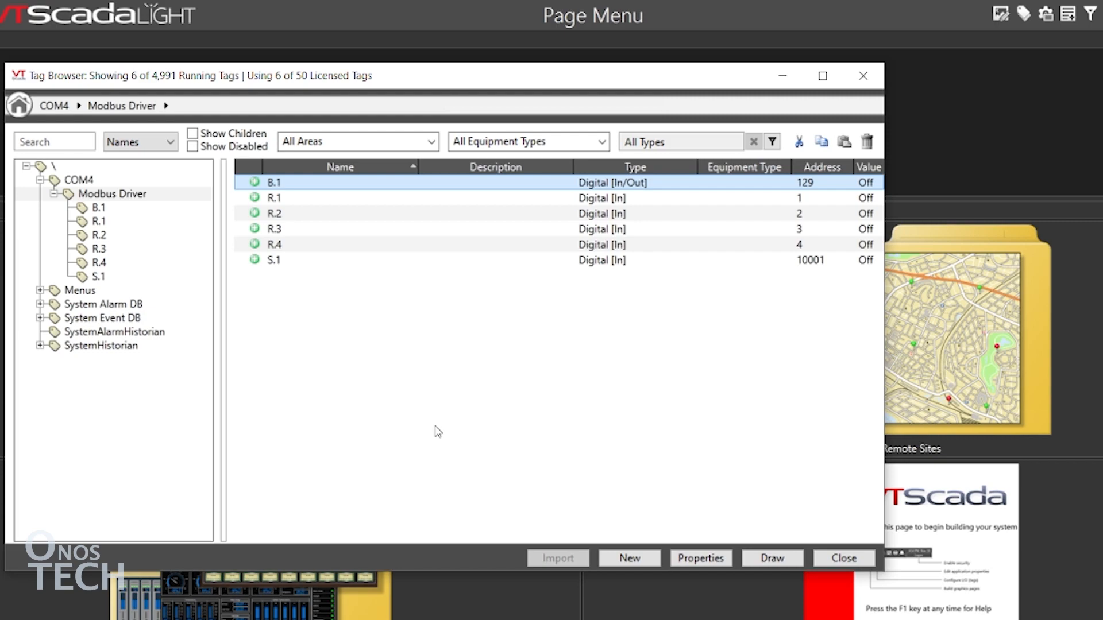
pyautogui.click(351, 198)
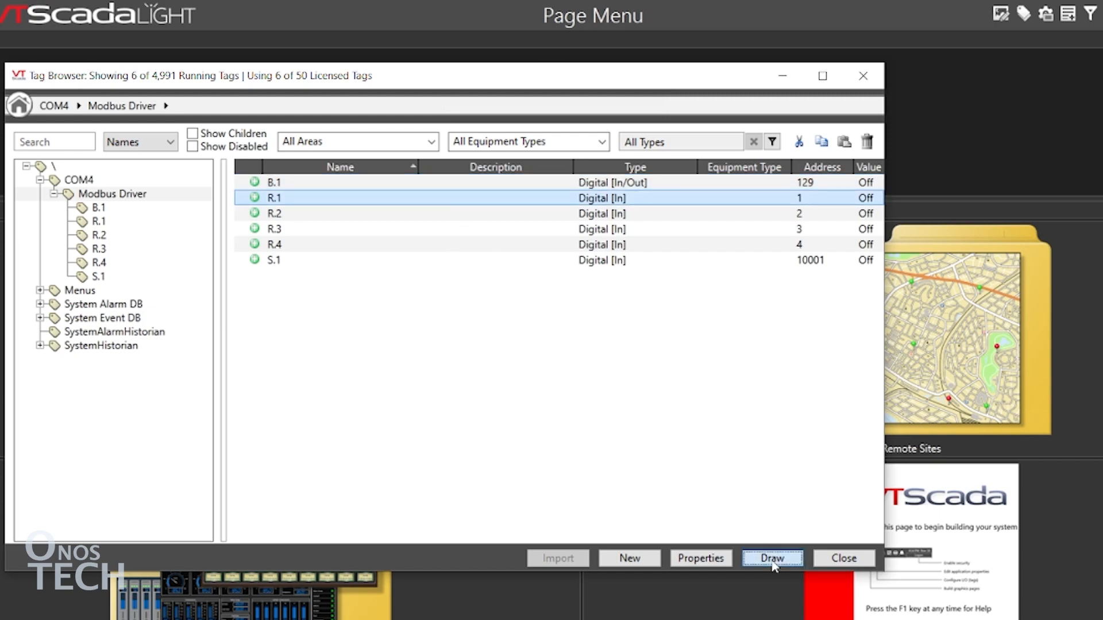
# - Place a Round Chrome indicator lamp for tag R.1 and continue with the next input tag
pyautogui.click(772, 558)
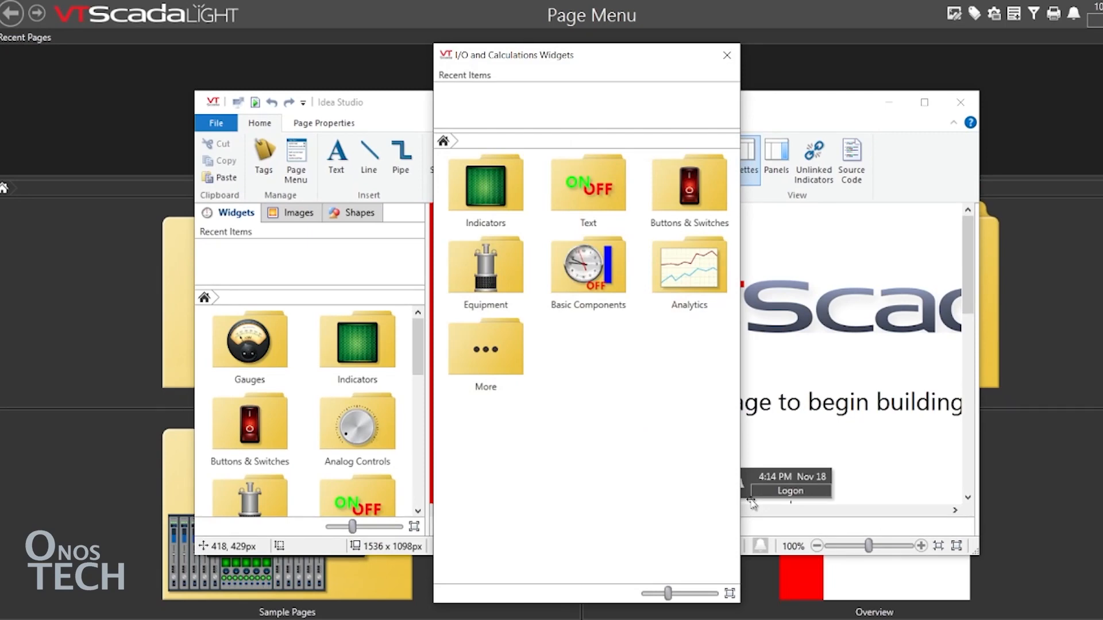
pyautogui.moveTo(753, 503)
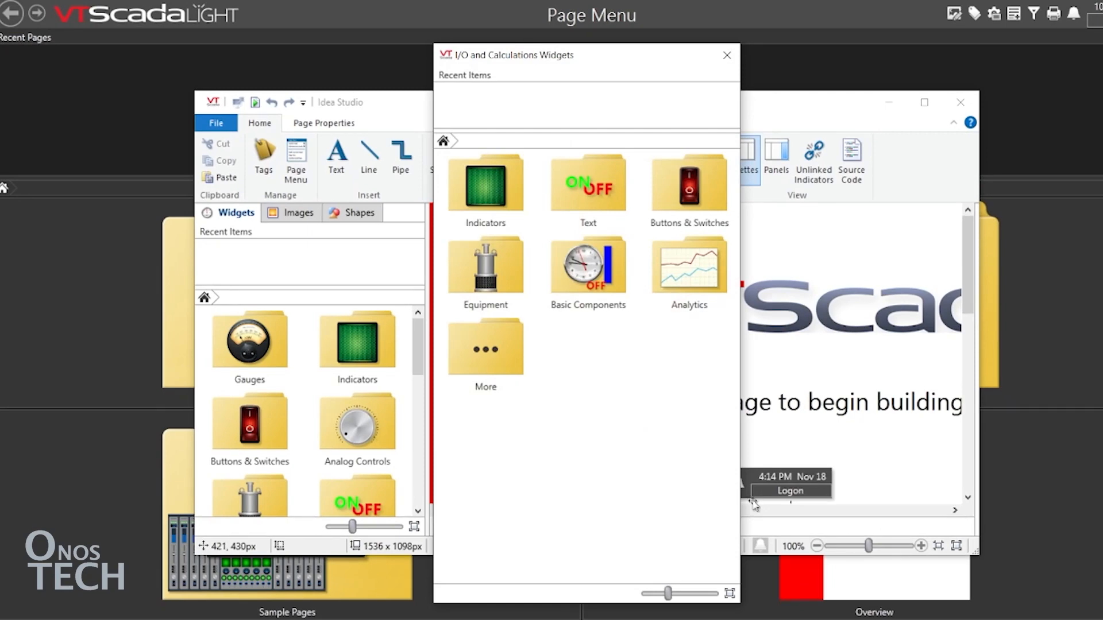
pyautogui.moveTo(485, 189)
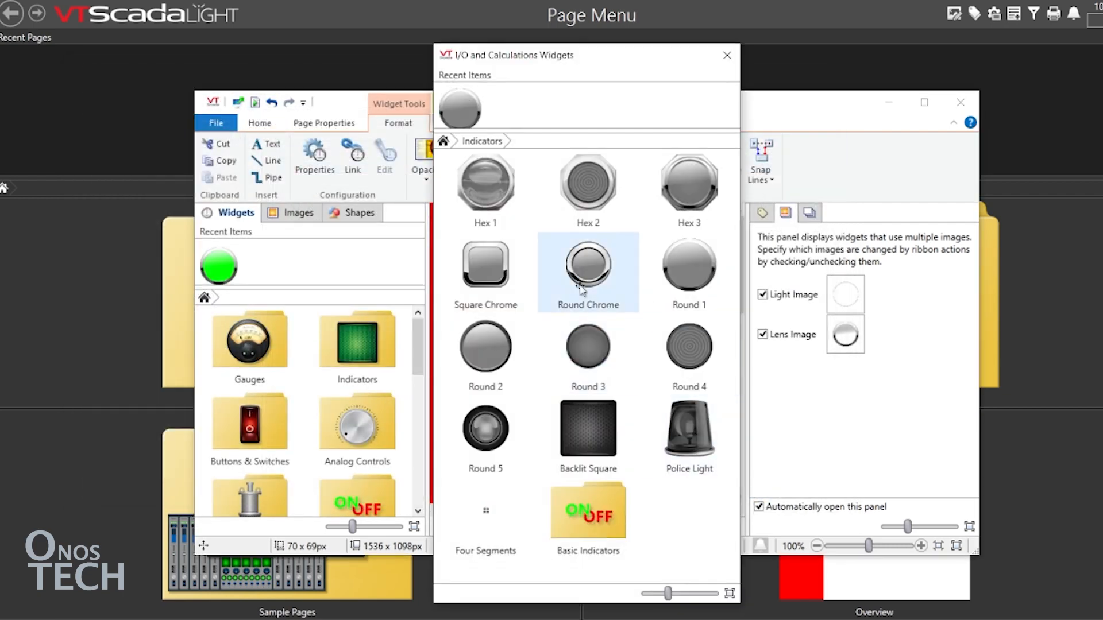
pyautogui.click(443, 141)
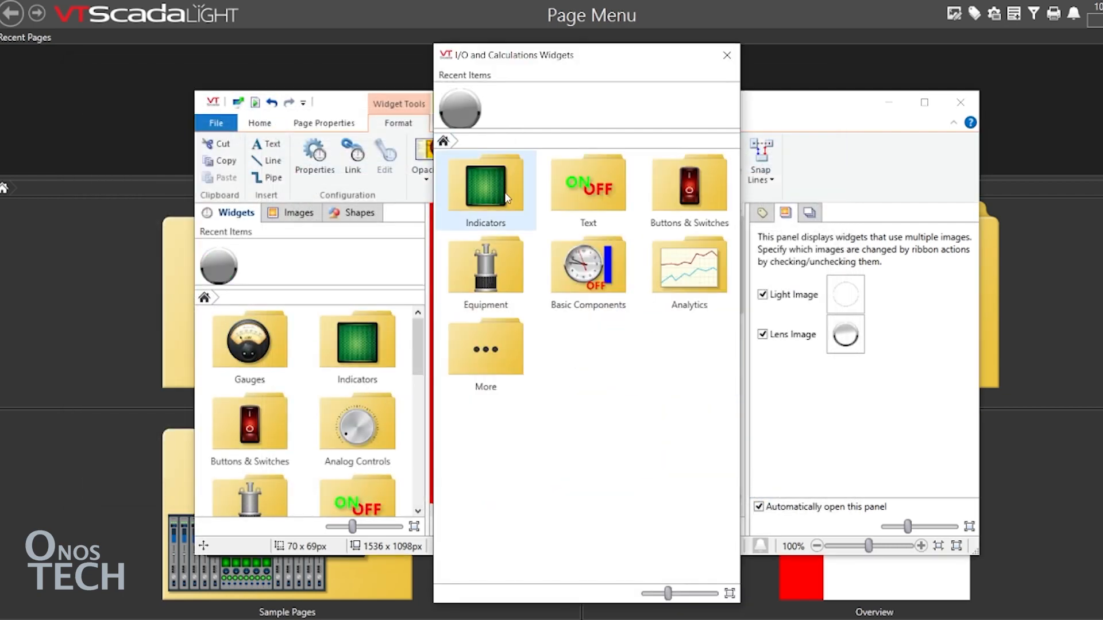
pyautogui.click(688, 189)
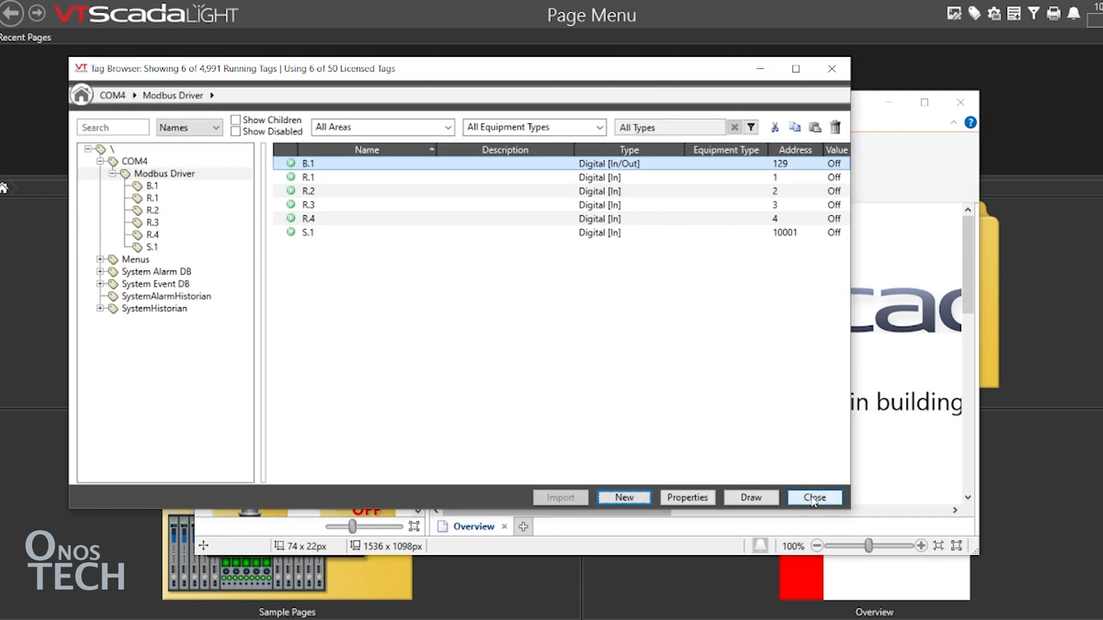
# - Label the B.1 set-value button RUN / RUNNING with Write 1 Immediately and confirm
pyautogui.click(814, 498)
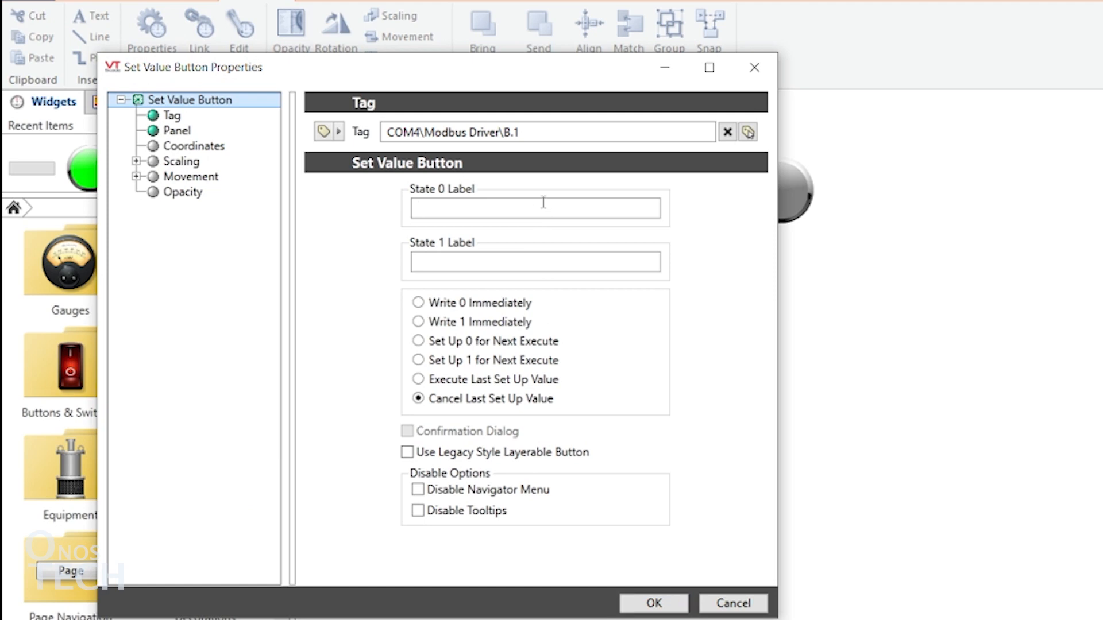
pyautogui.write('RUN')
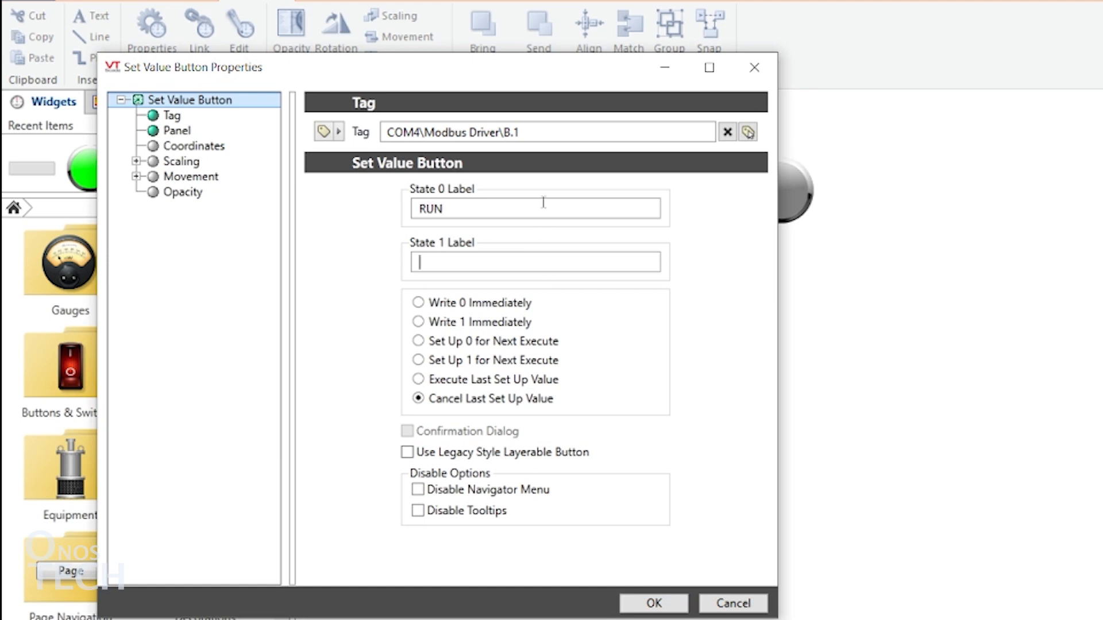
pyautogui.write('RUNN')
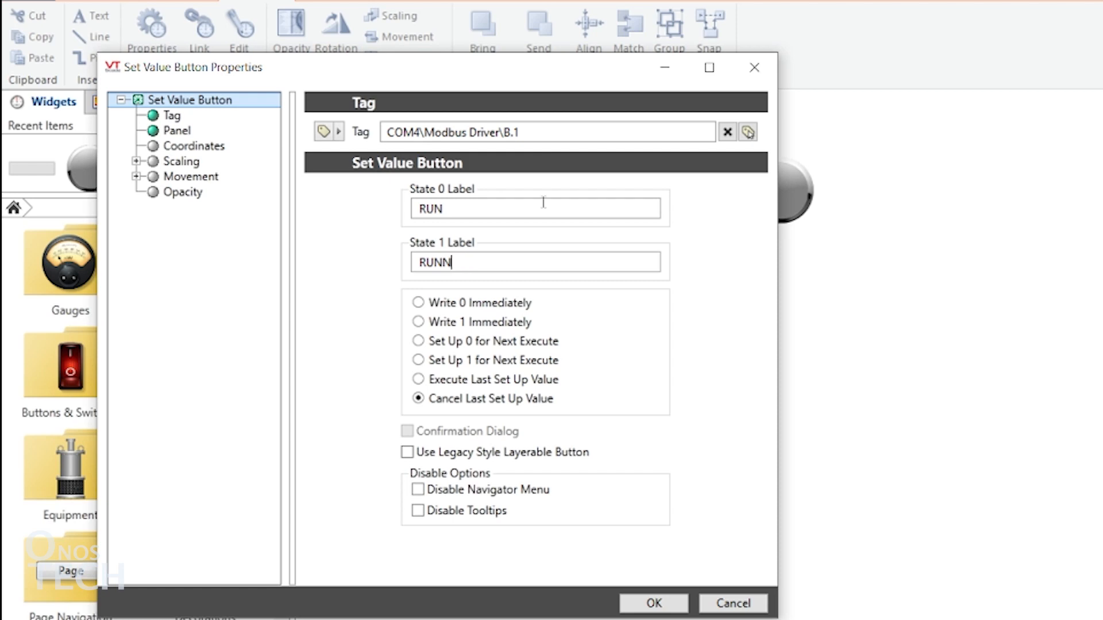
pyautogui.write('ING')
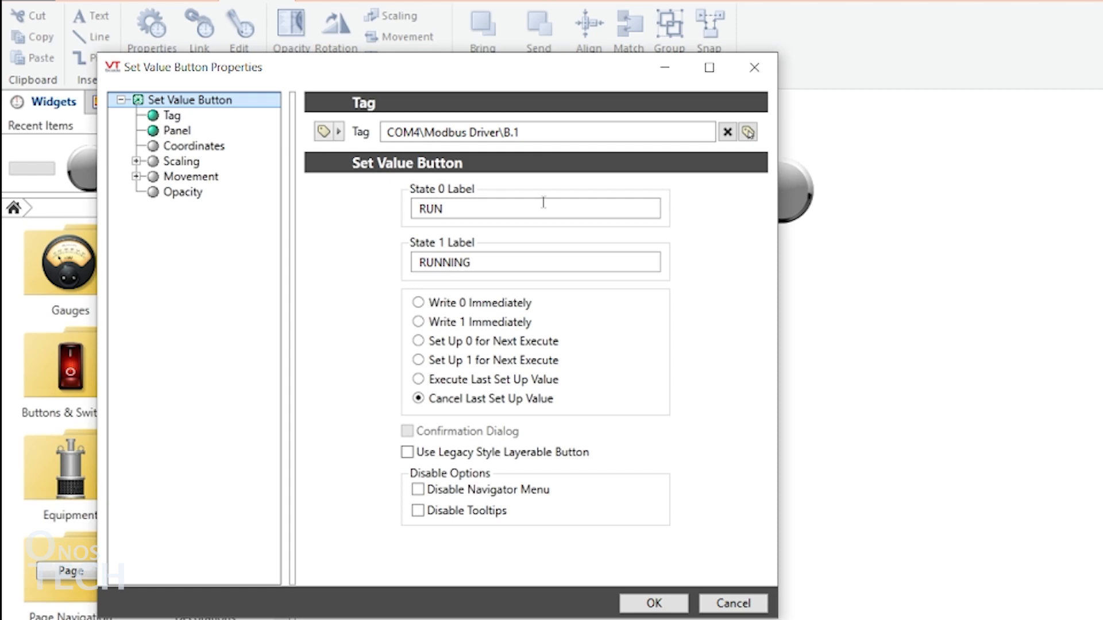
pyautogui.click(418, 322)
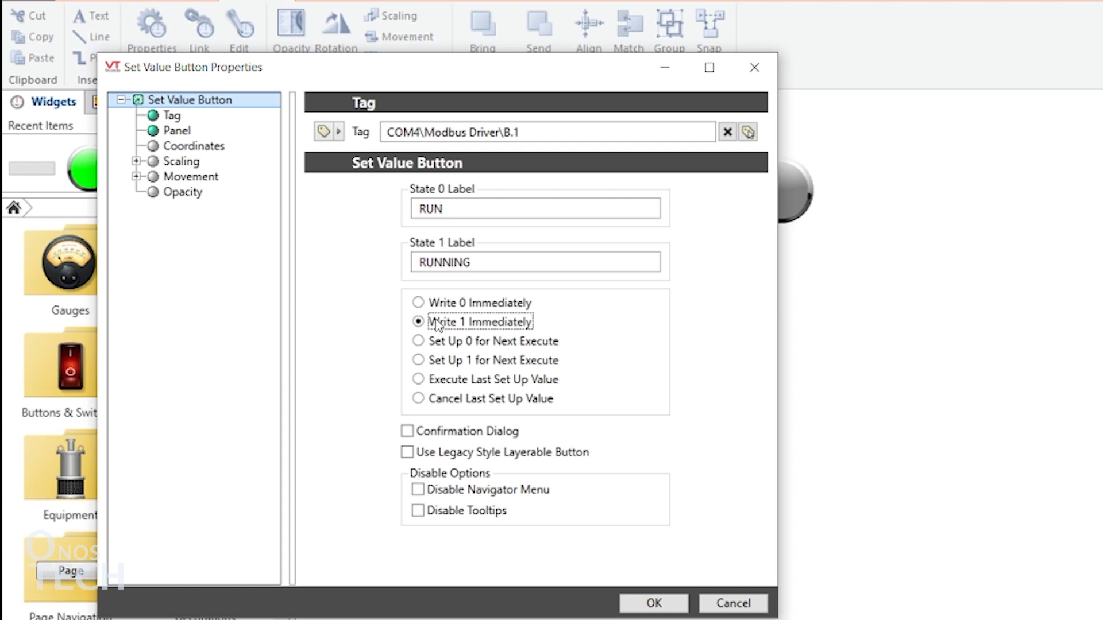
pyautogui.click(651, 603)
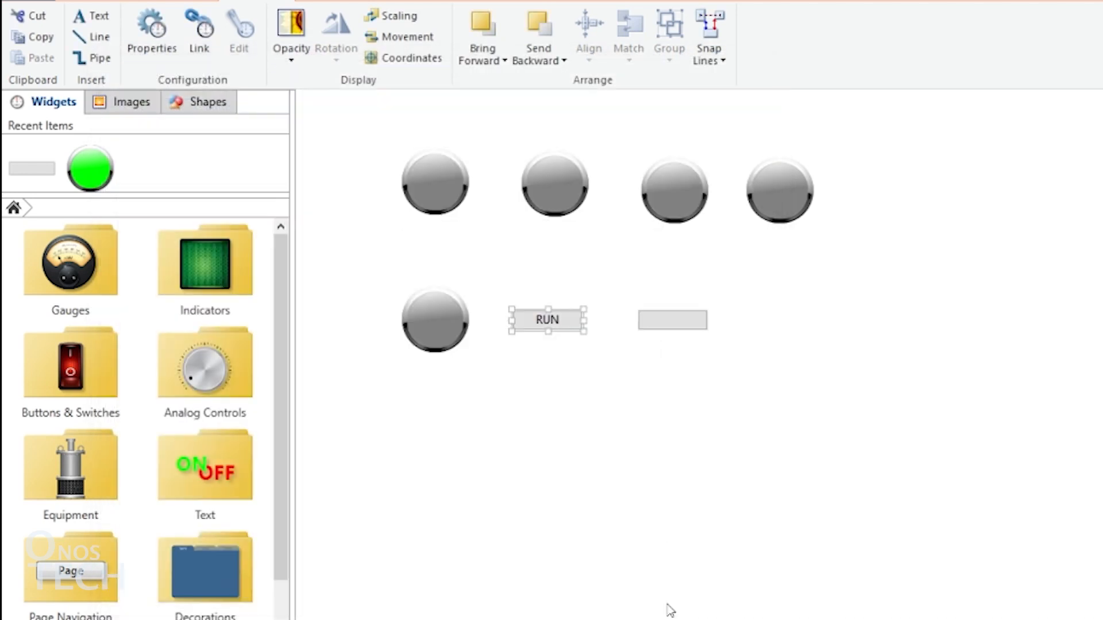
# - Label the second B.1 button STOPPED / STOP with Write 0 Immediately and confirm
pyautogui.doubleClick(547, 320)
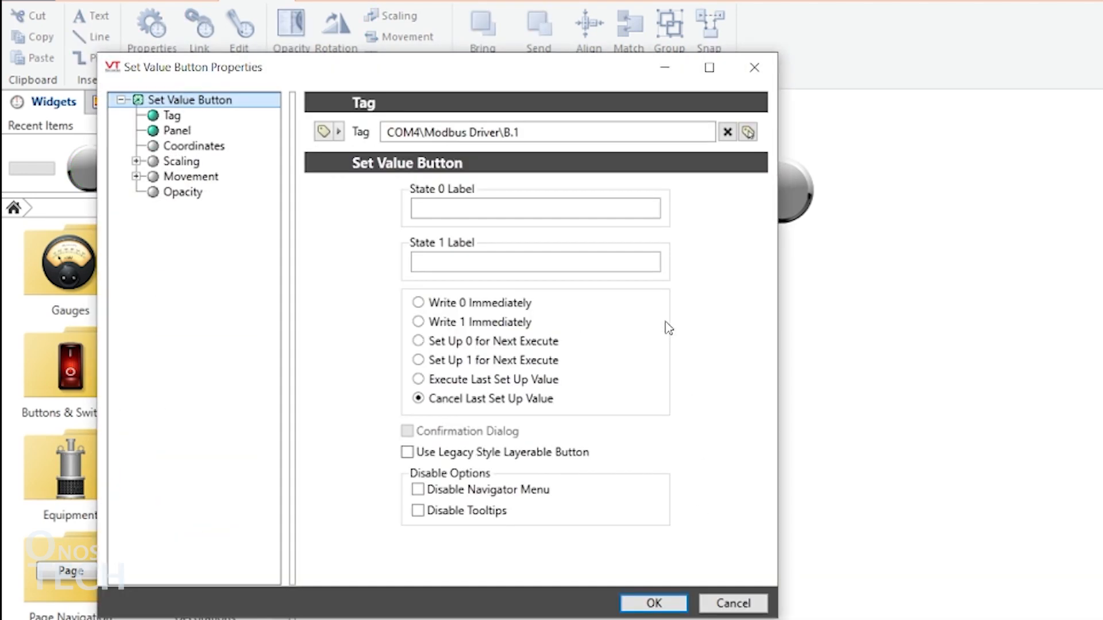
pyautogui.write('S')
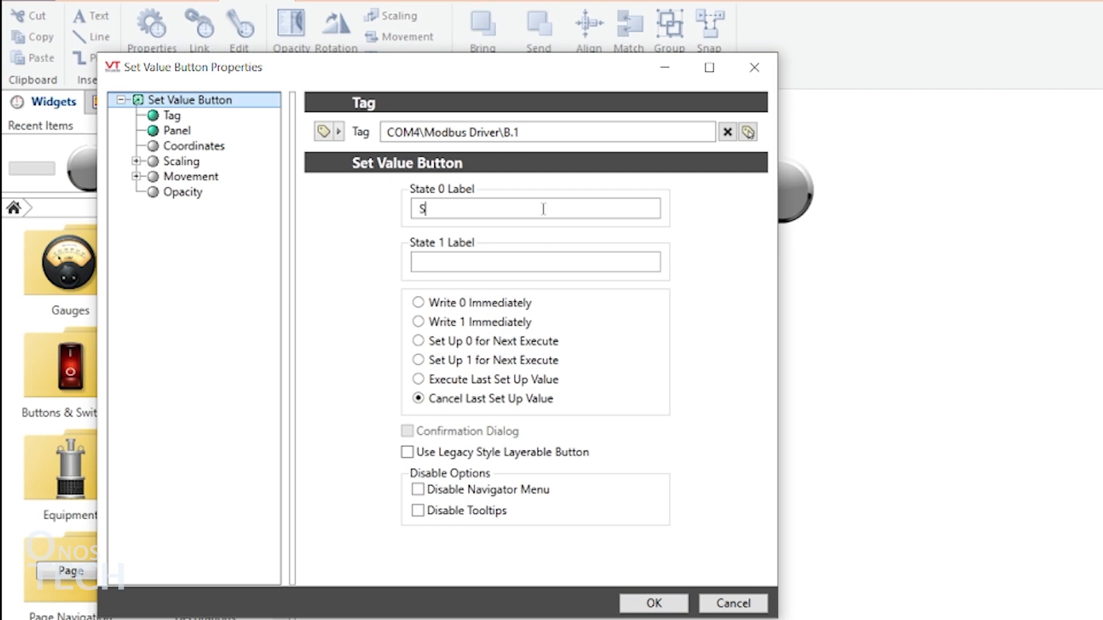
pyautogui.write('TOP')
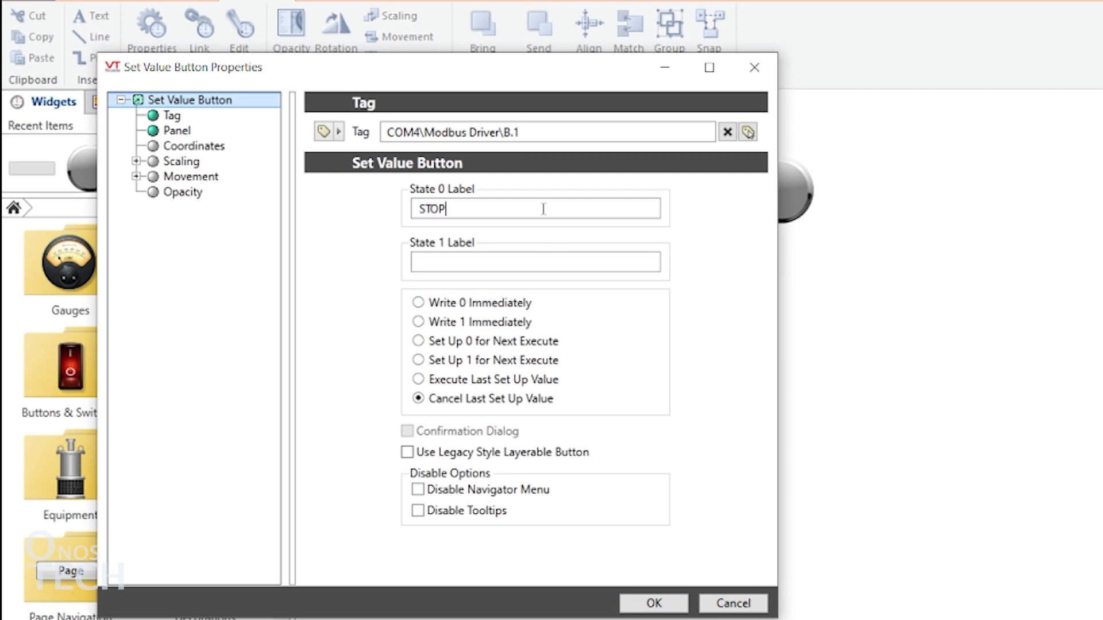
pyautogui.write('PED')
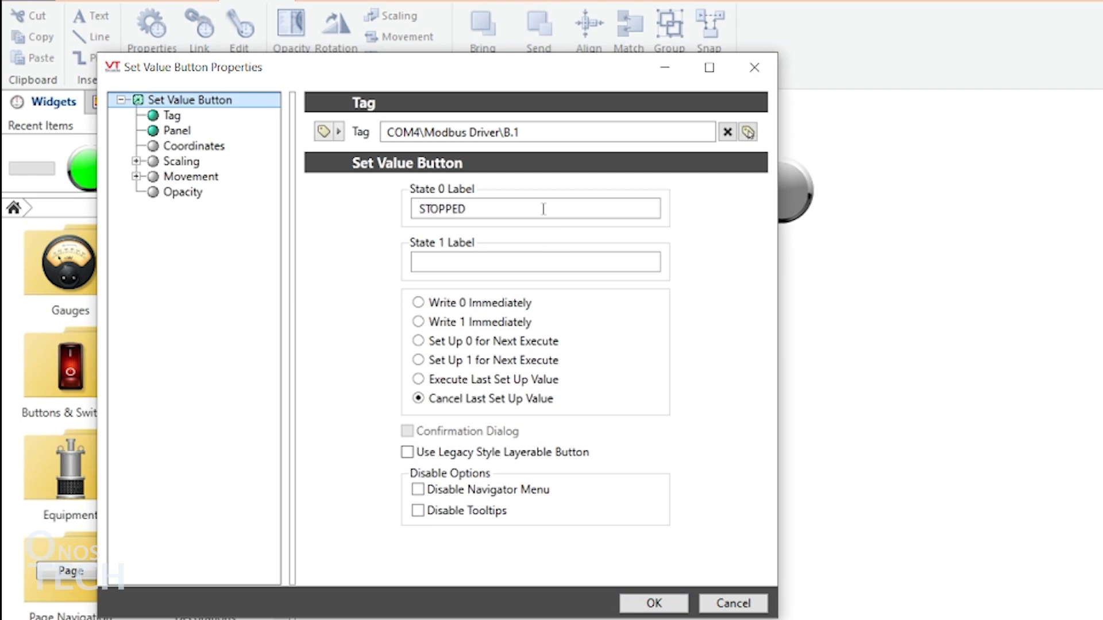
pyautogui.write('STOP')
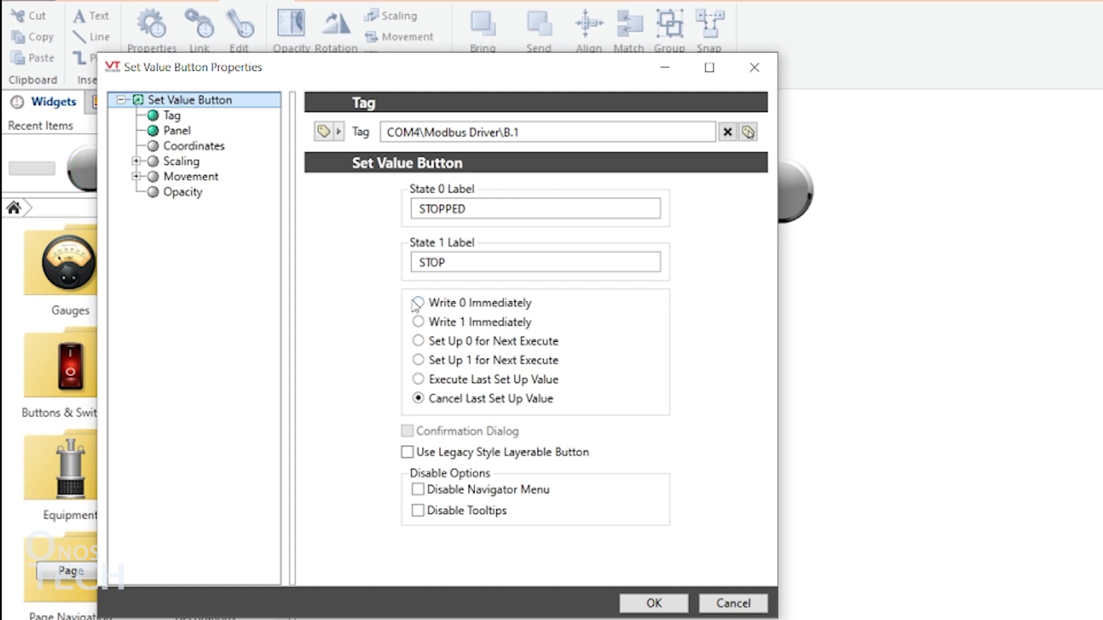
pyautogui.click(419, 302)
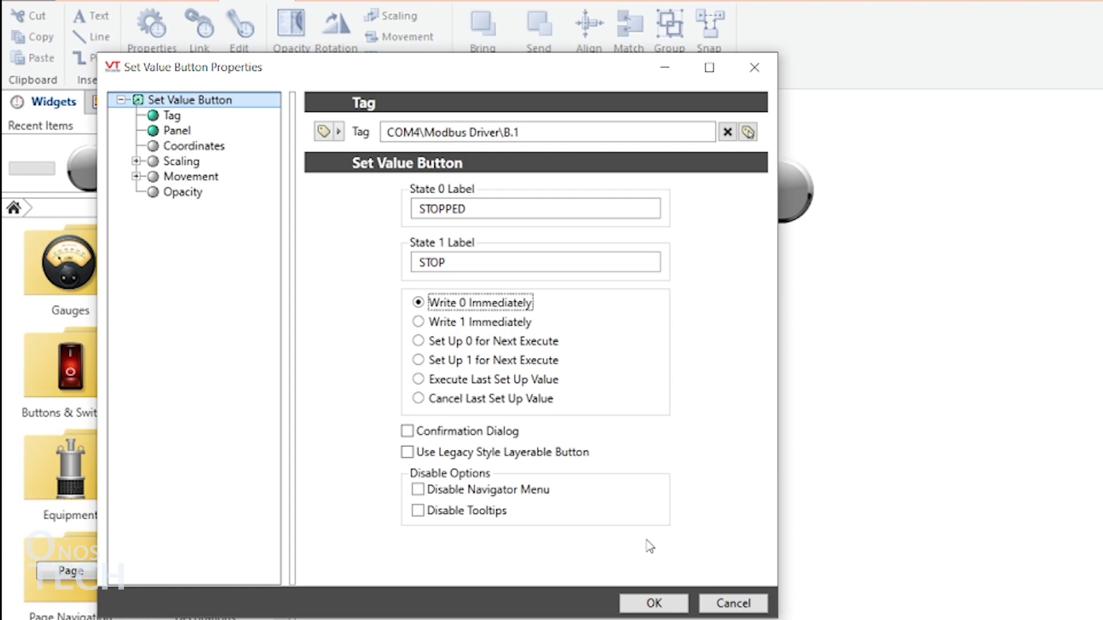
pyautogui.click(653, 603)
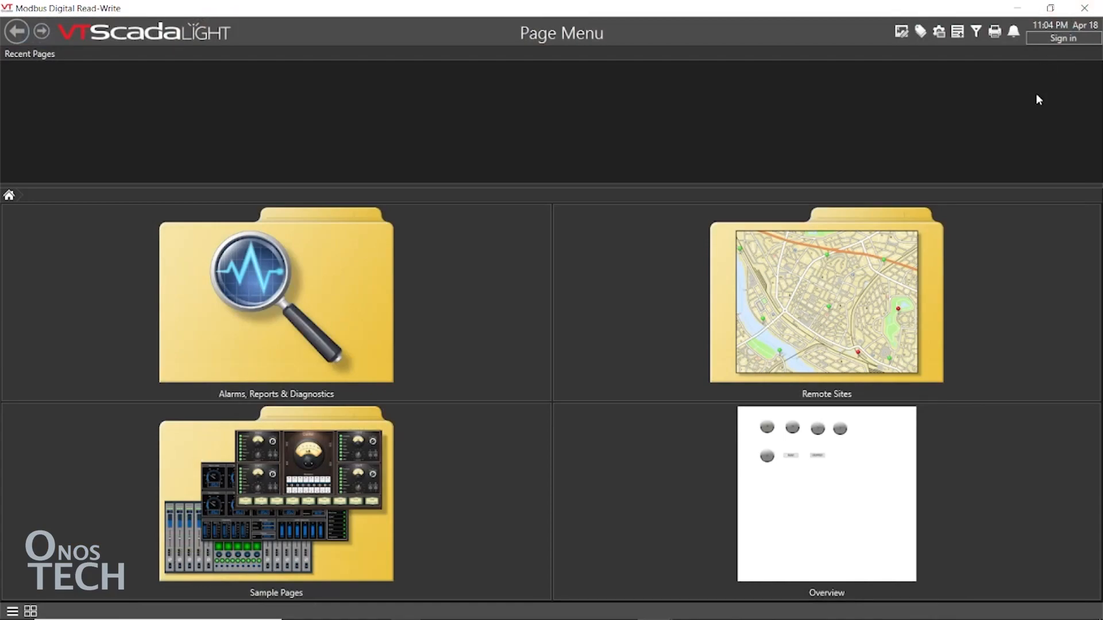
# - Open the Overview page at runtime from the Page Menu tile
pyautogui.click(826, 493)
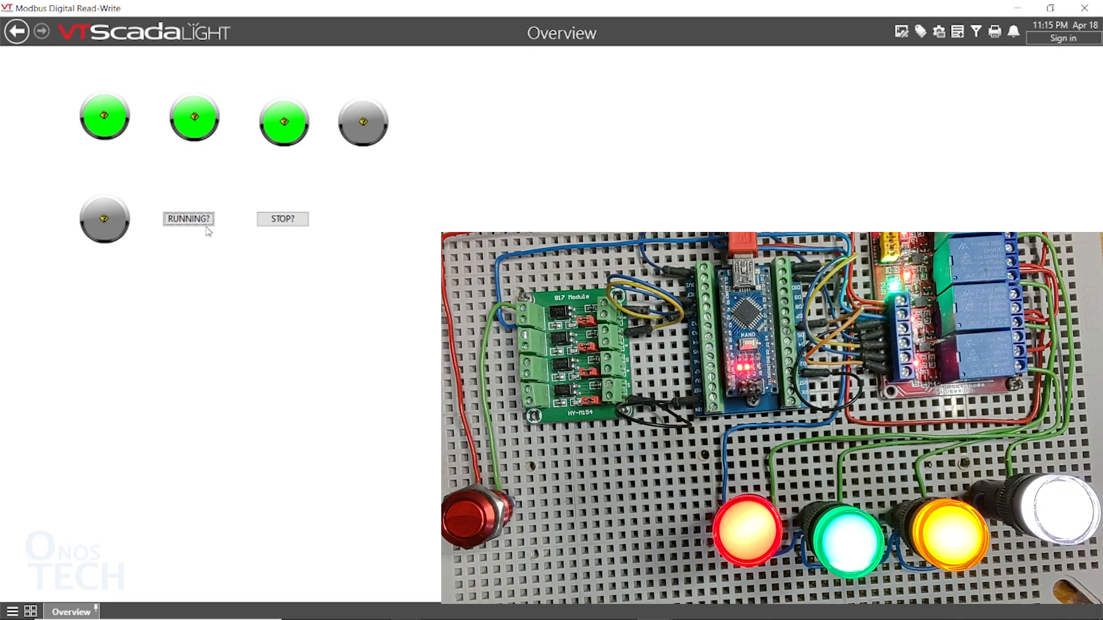
# - Write 0 to B.1 with the STOP button so the outputs turn off
pyautogui.click(363, 121)
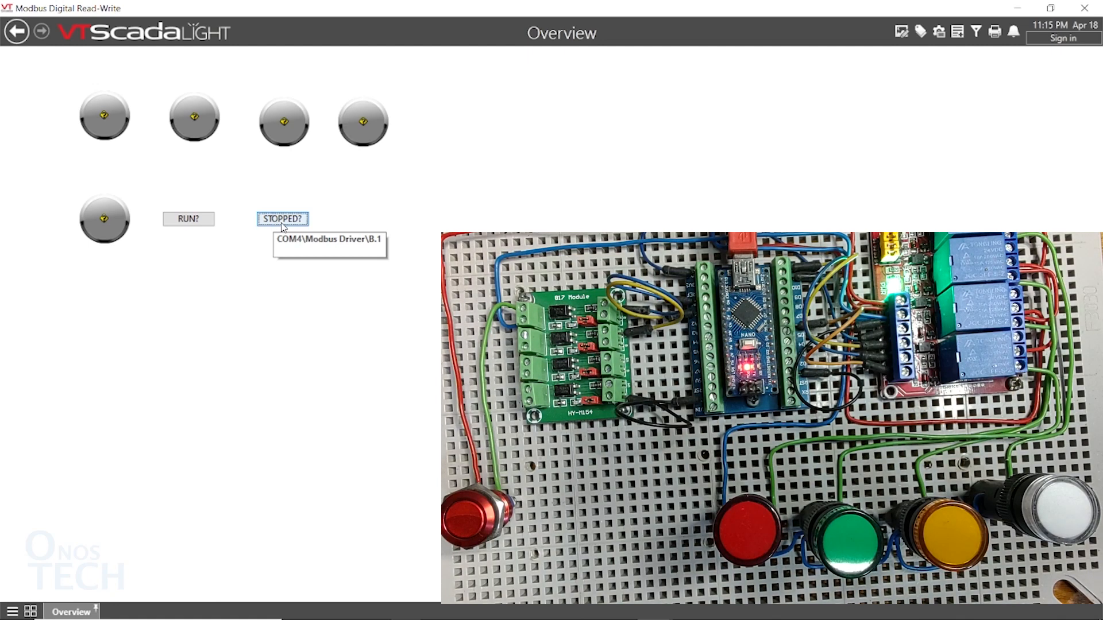
pyautogui.moveTo(283, 230)
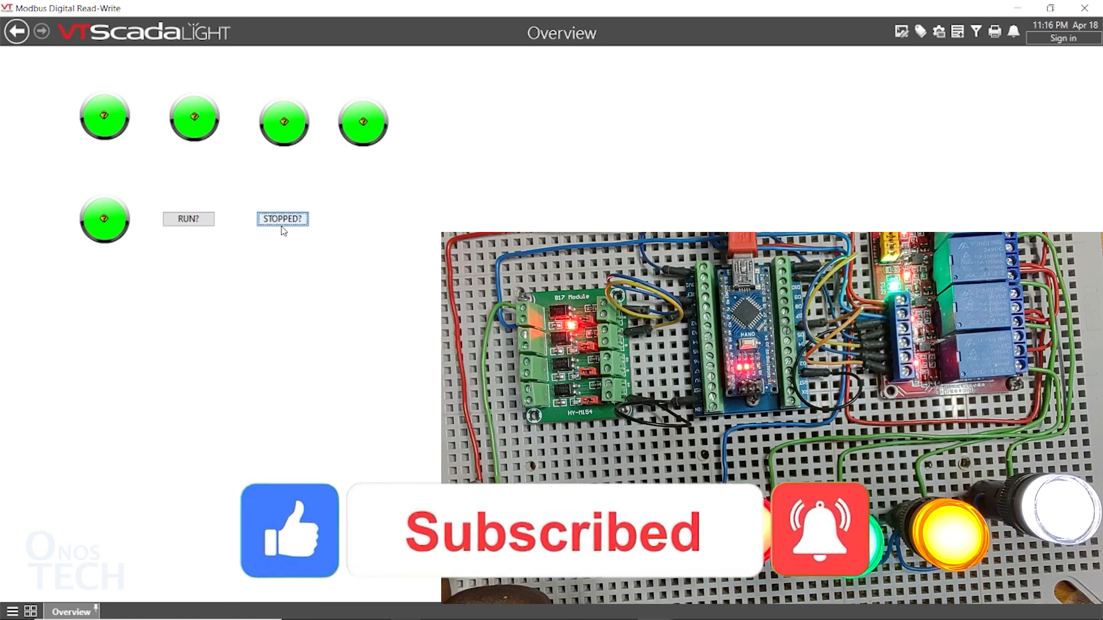
pyautogui.click(283, 219)
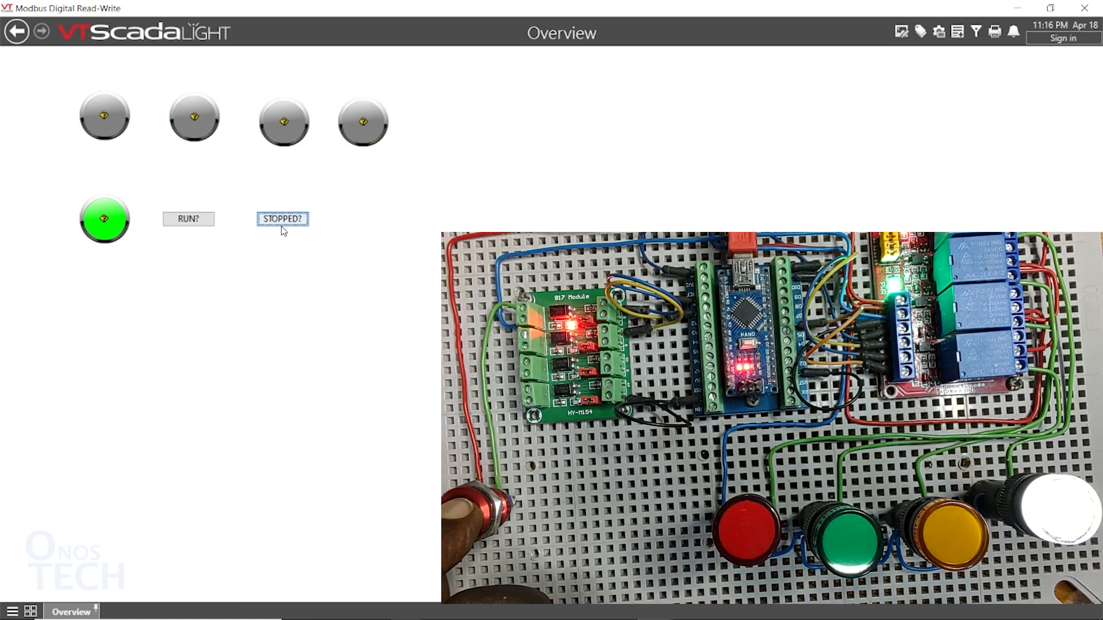